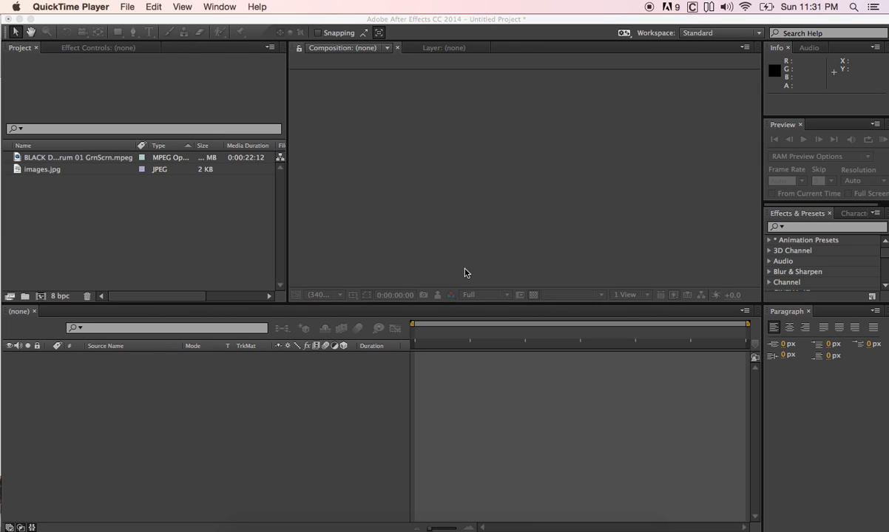
mouse_move(186, 241)
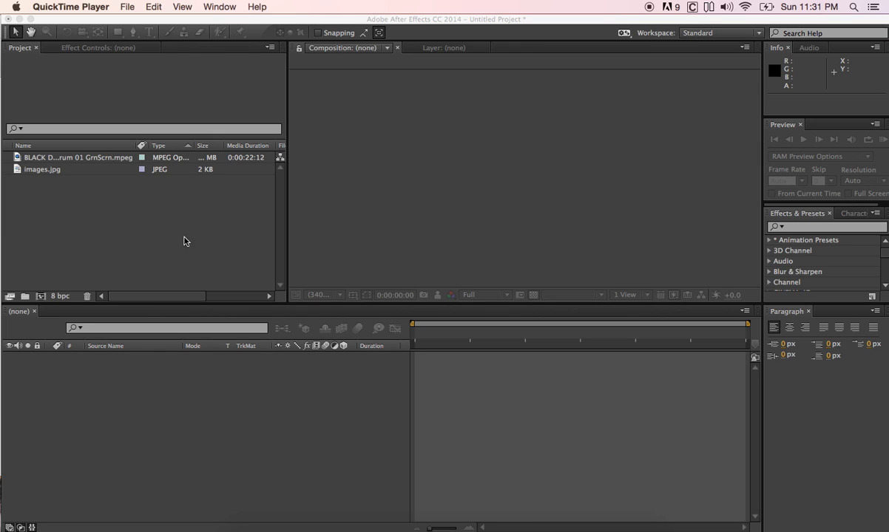
mouse_move(95, 173)
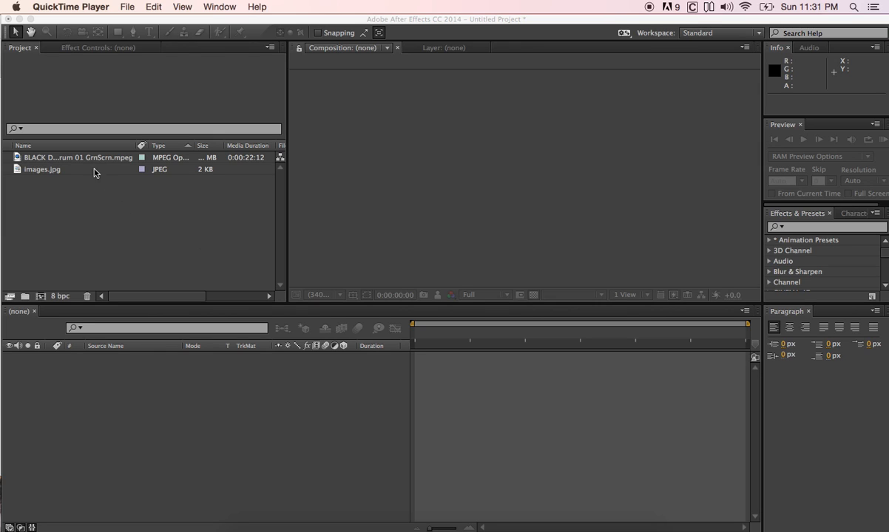
Select BLACK DOG Drum 01 GrnScrn.mpeg in the Project panel to see its thumbnail and info.
click(77, 157)
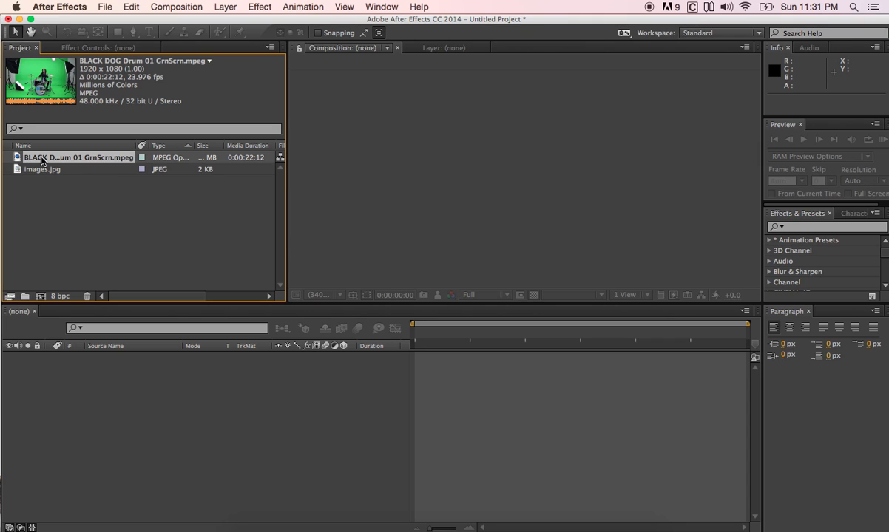
mouse_move(59, 113)
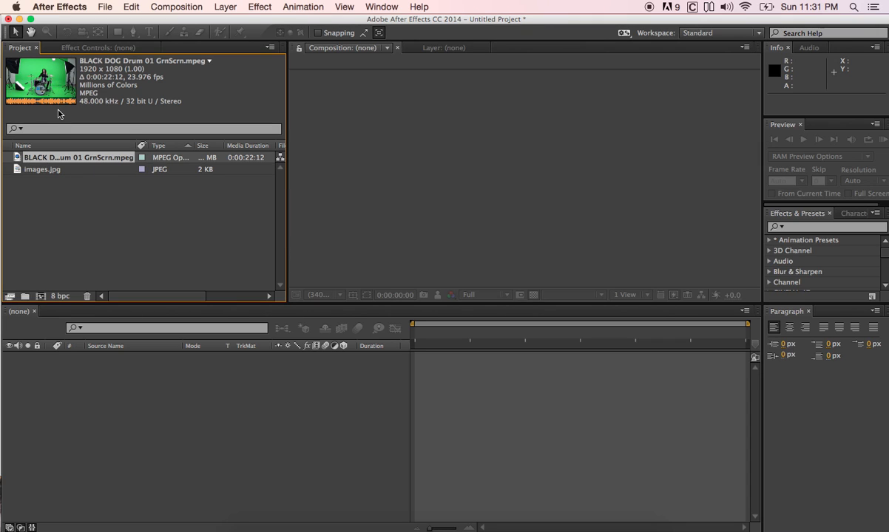
mouse_move(33, 133)
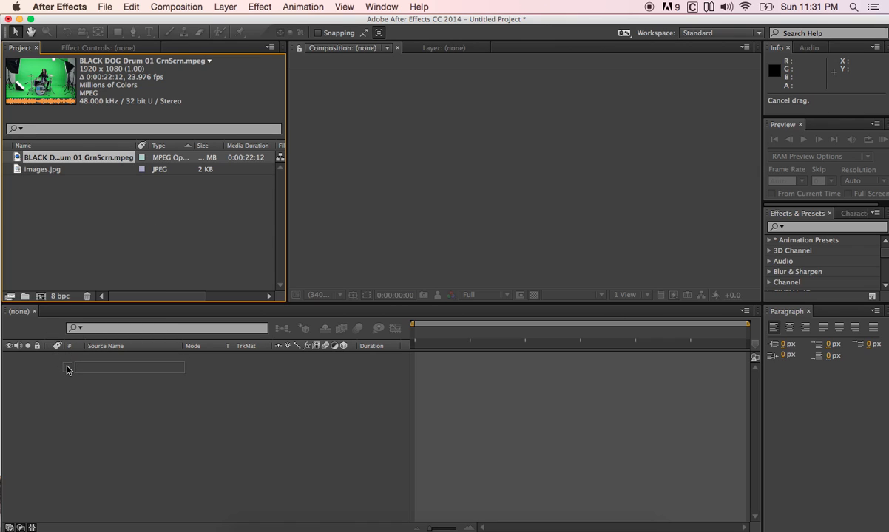
Create a composition from the drum clip, view it at 25%, and start a Pen-tool mask around the drummer.
drag(76, 157, 130, 367)
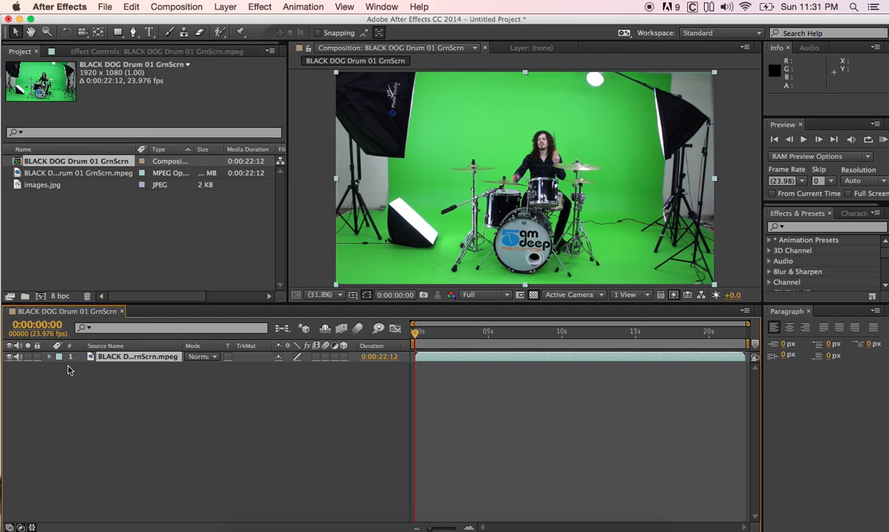
mouse_move(451, 137)
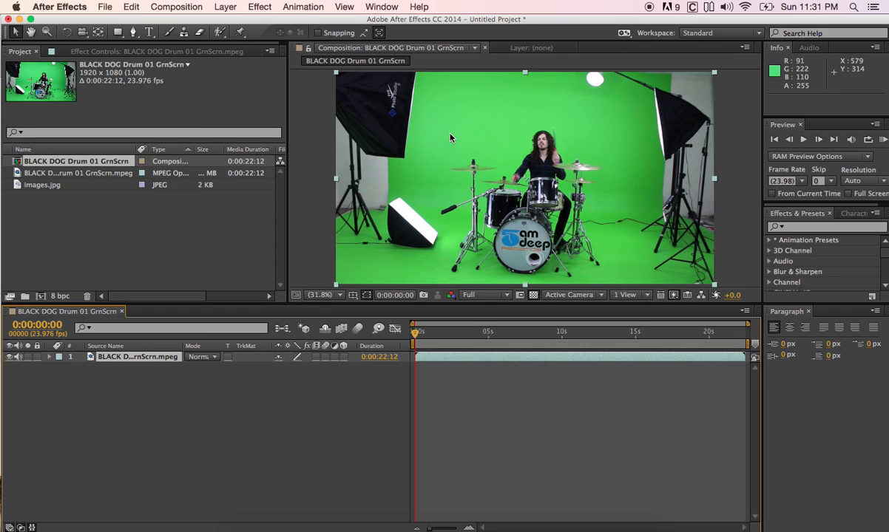
mouse_move(412, 165)
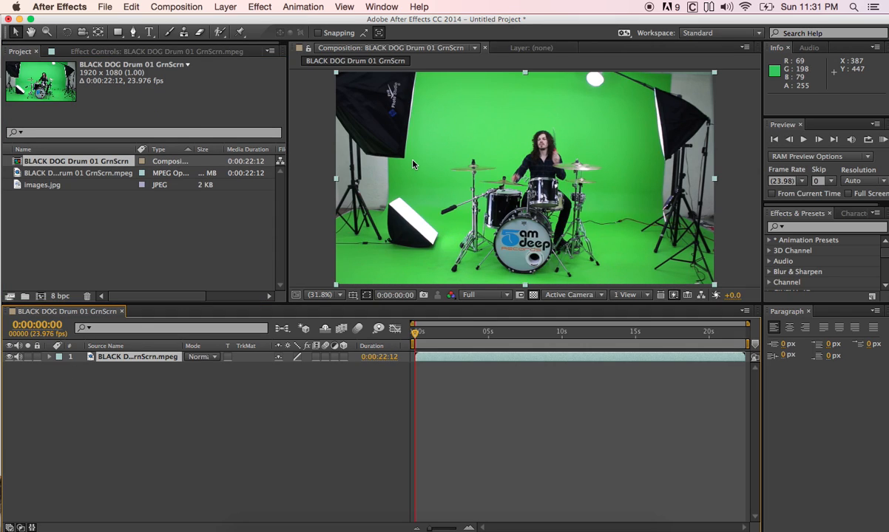
mouse_move(524, 231)
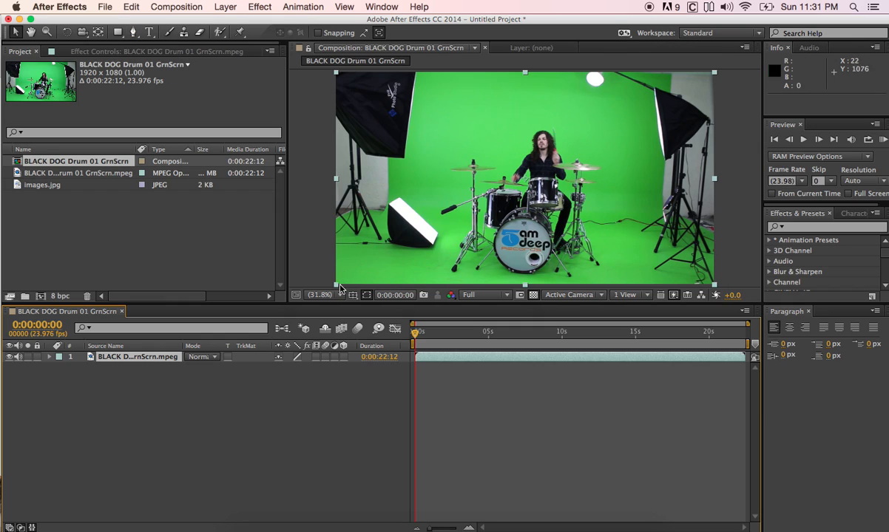
click(320, 295)
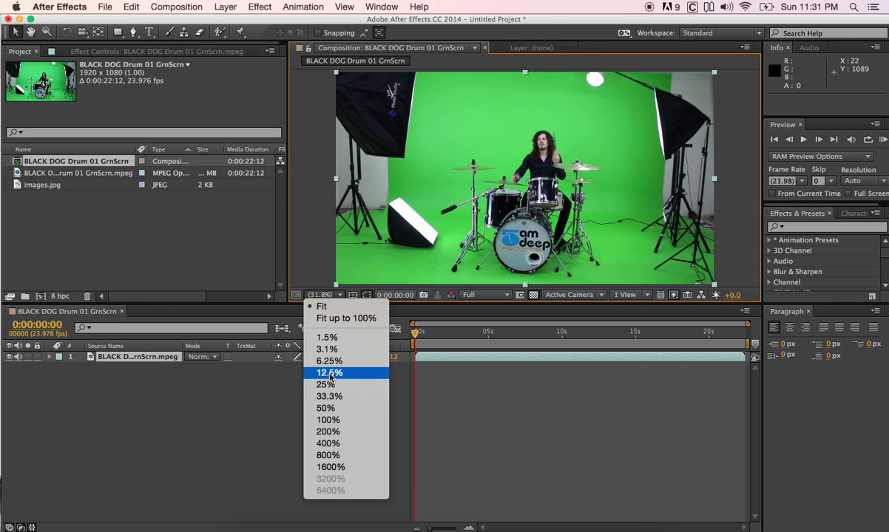
click(325, 385)
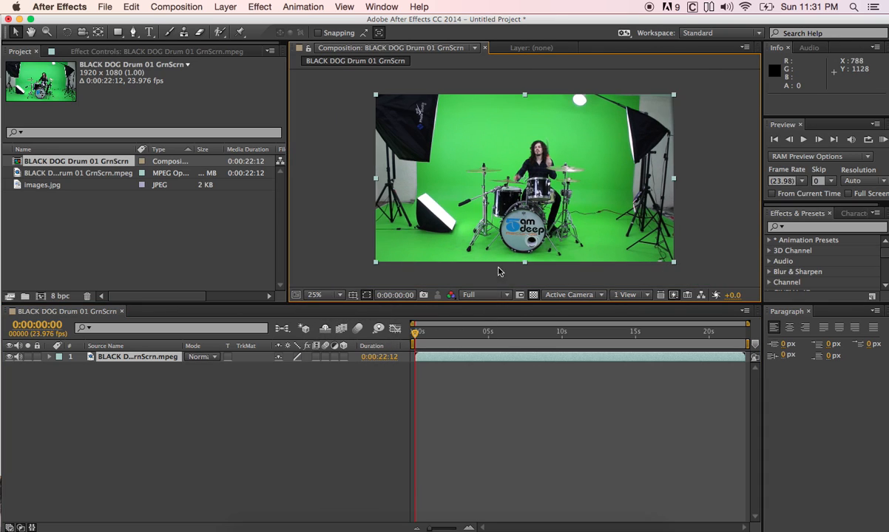
mouse_move(136, 62)
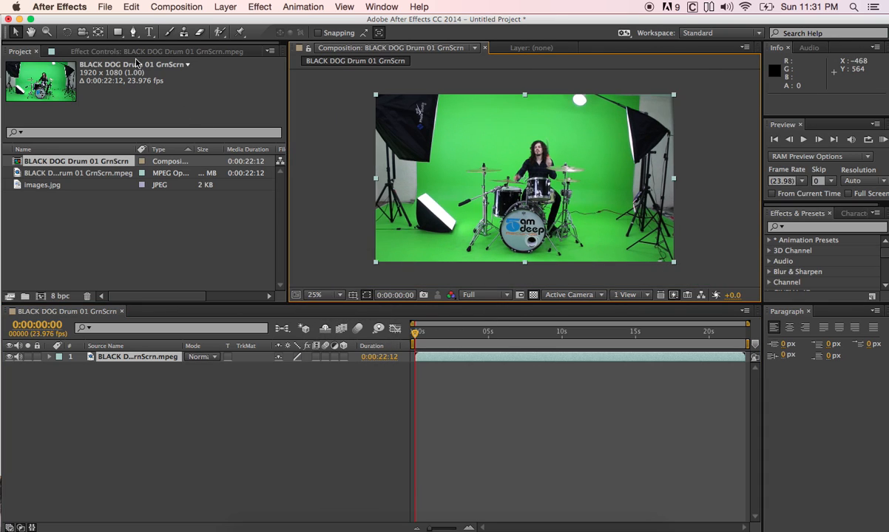
click(150, 33)
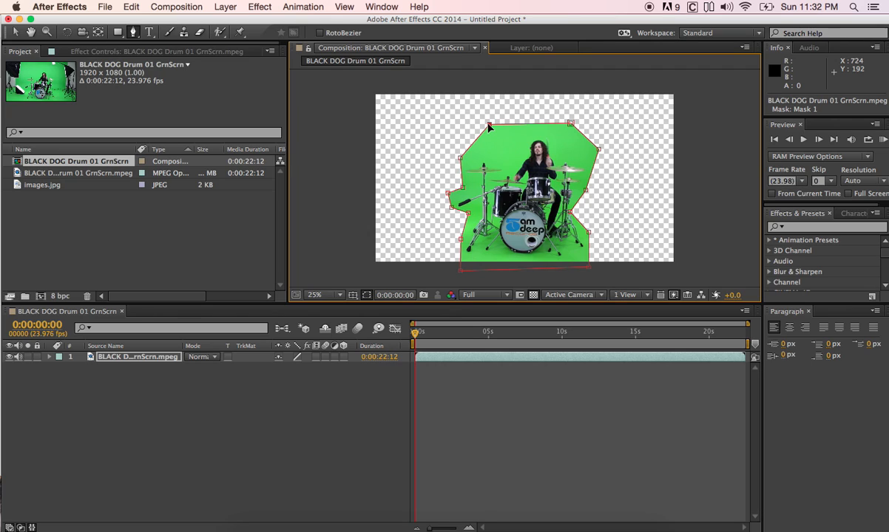
mouse_move(553, 133)
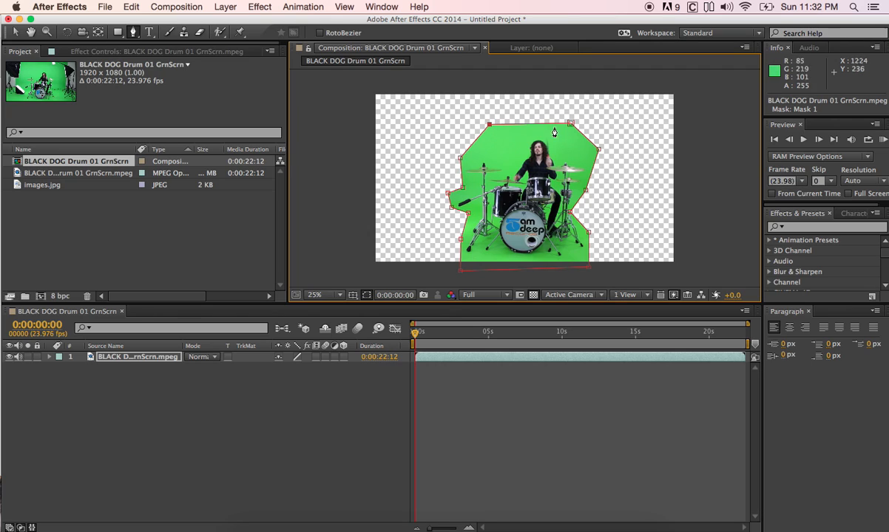
mouse_move(538, 178)
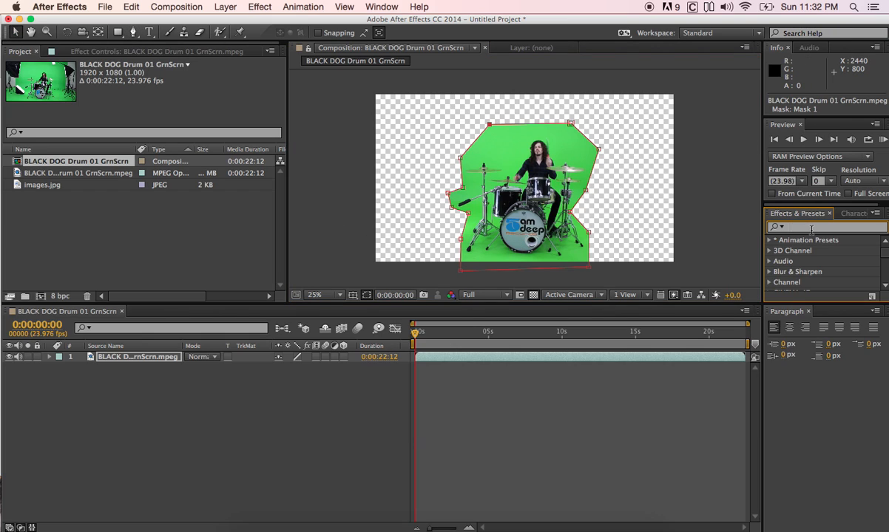
Search the Effects & Presets for 'key' to find Keylight (1.2).
text(keylight)
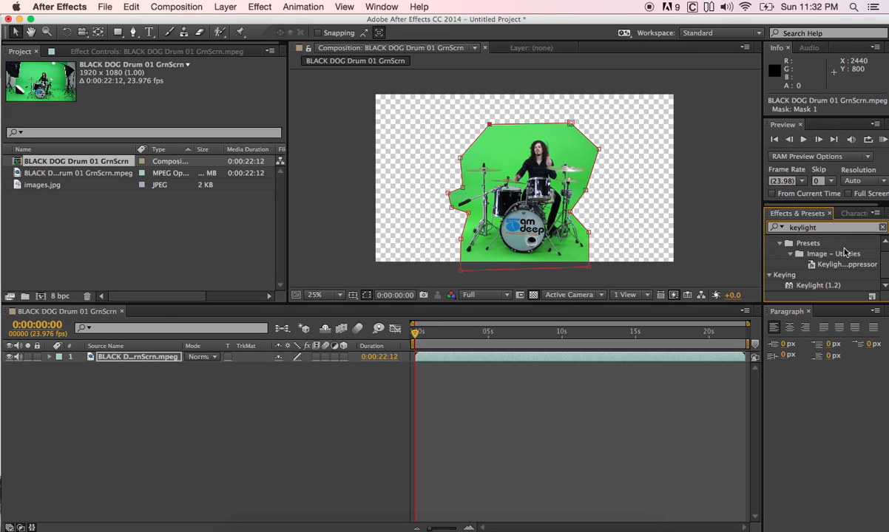
mouse_move(816, 289)
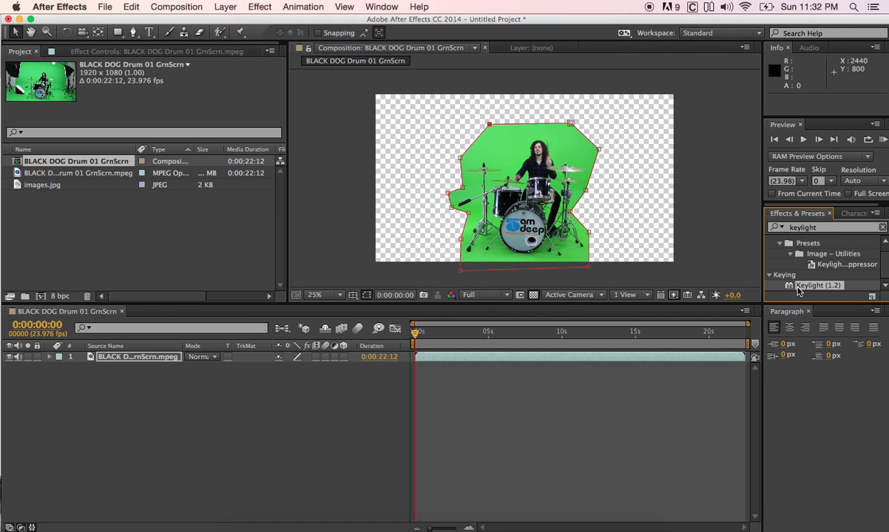
mouse_move(792, 290)
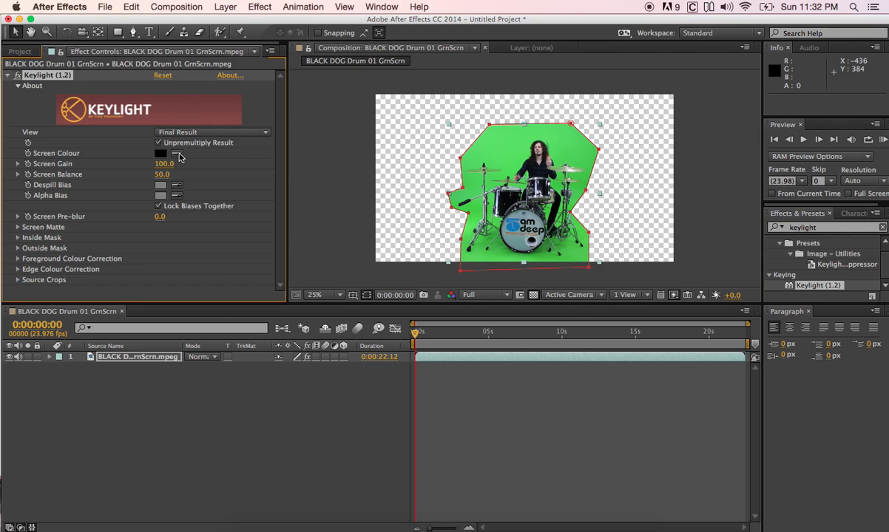
mouse_move(340, 296)
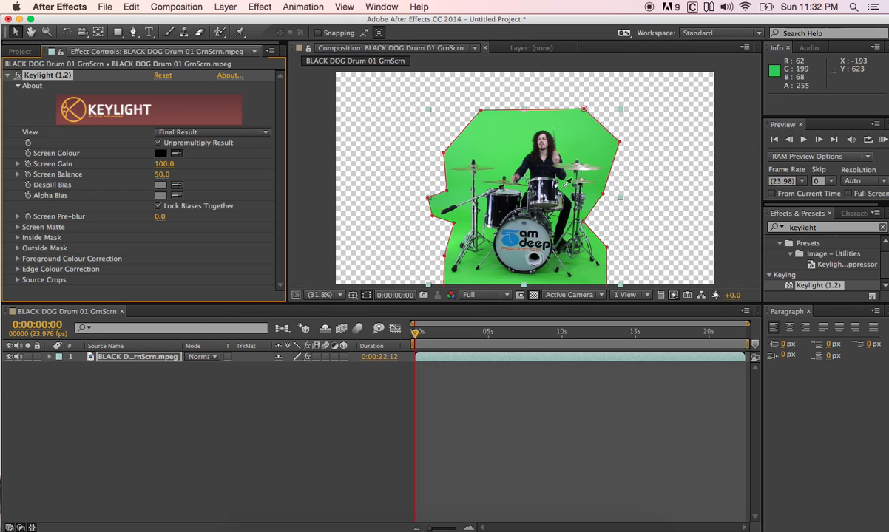
Sample the green backdrop as Keylight's screen colour and set its View to Screen Matte.
click(565, 181)
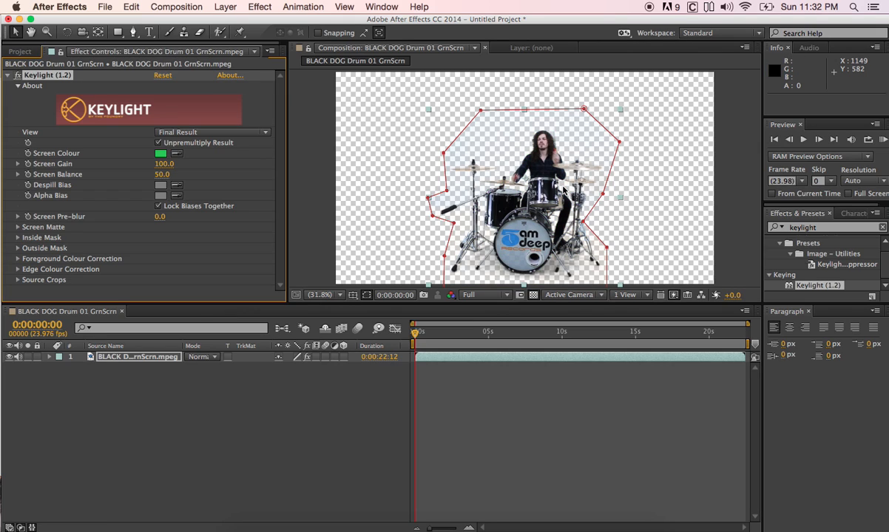
mouse_move(33, 127)
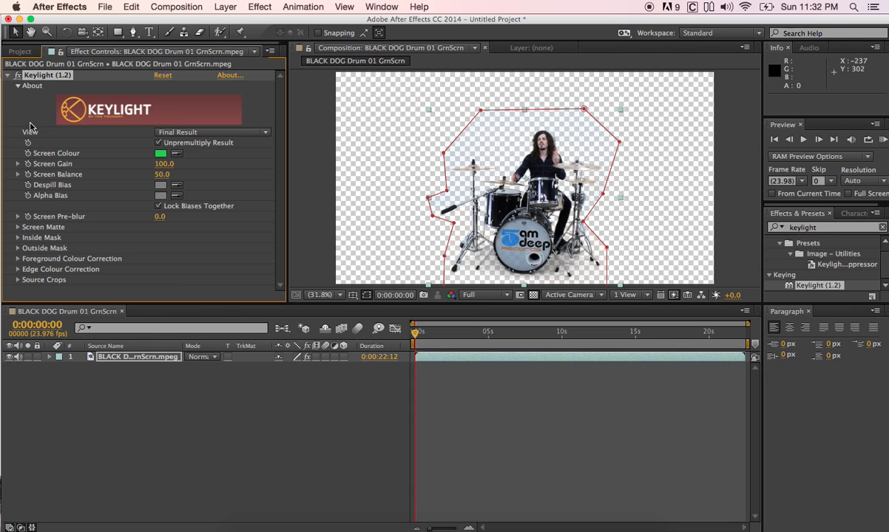
mouse_move(233, 139)
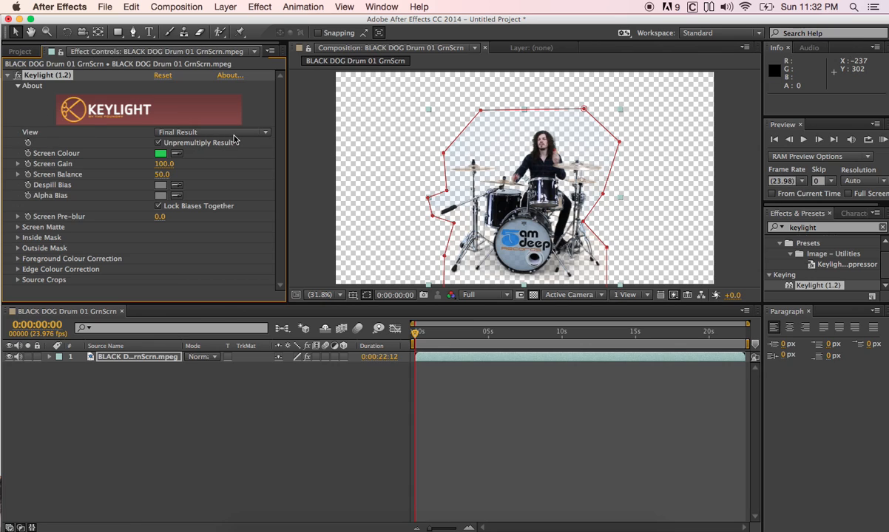
click(213, 132)
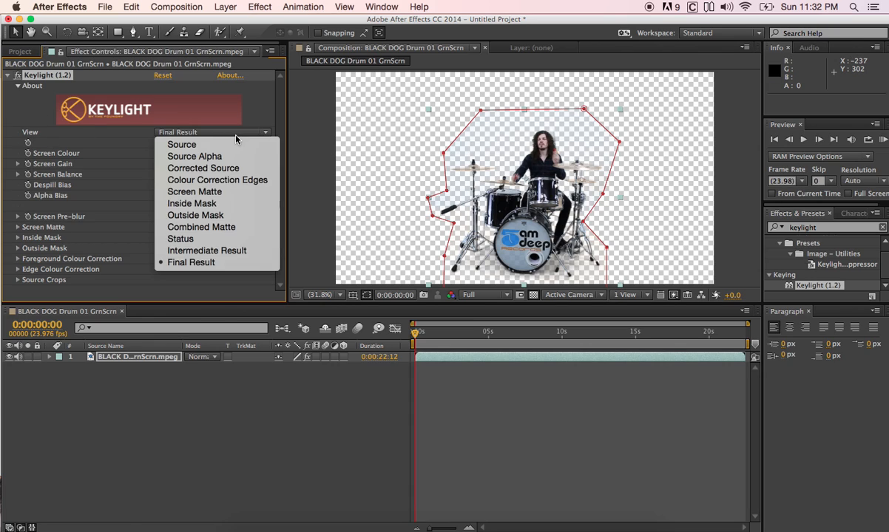
click(194, 193)
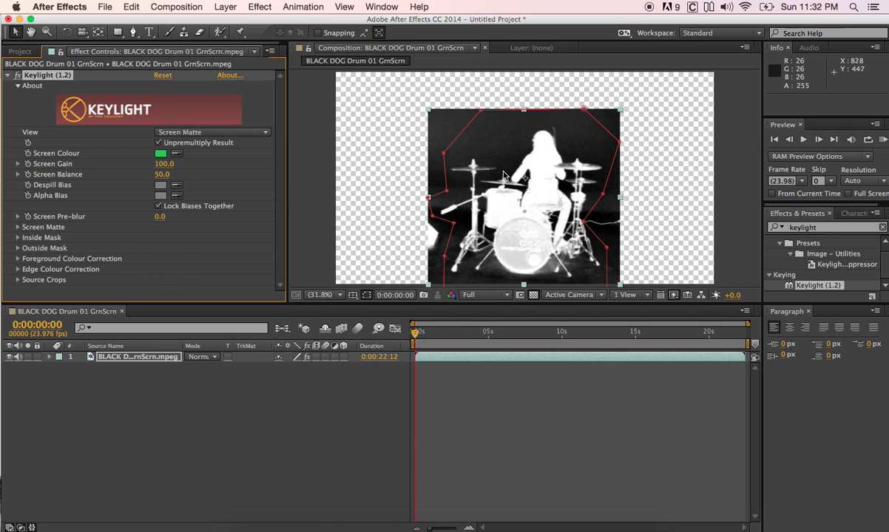
mouse_move(576, 134)
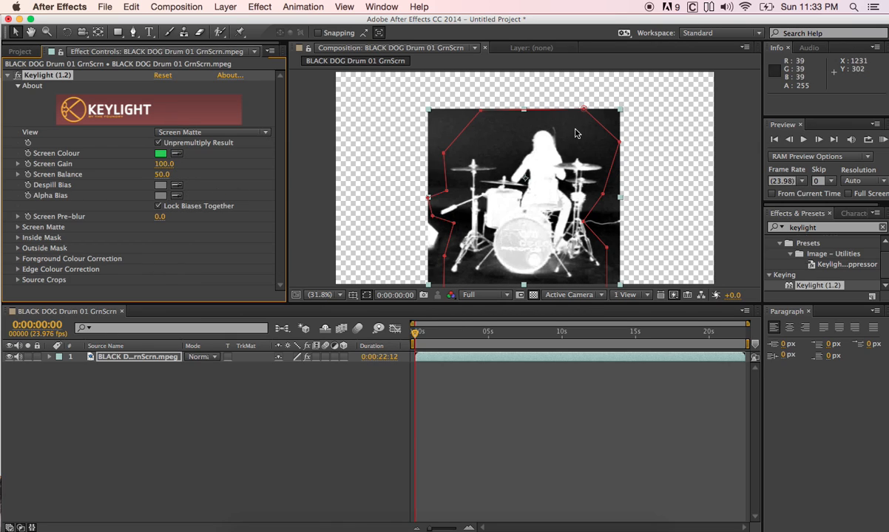
mouse_move(458, 244)
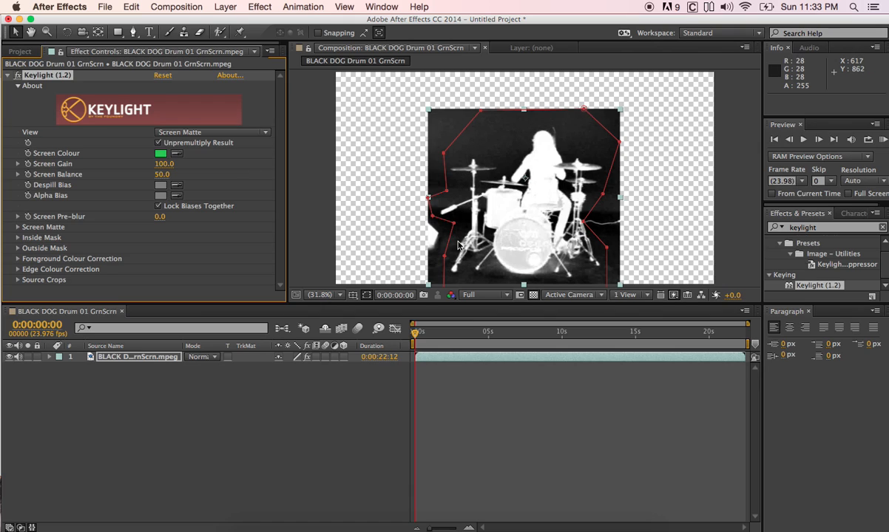
mouse_move(272, 157)
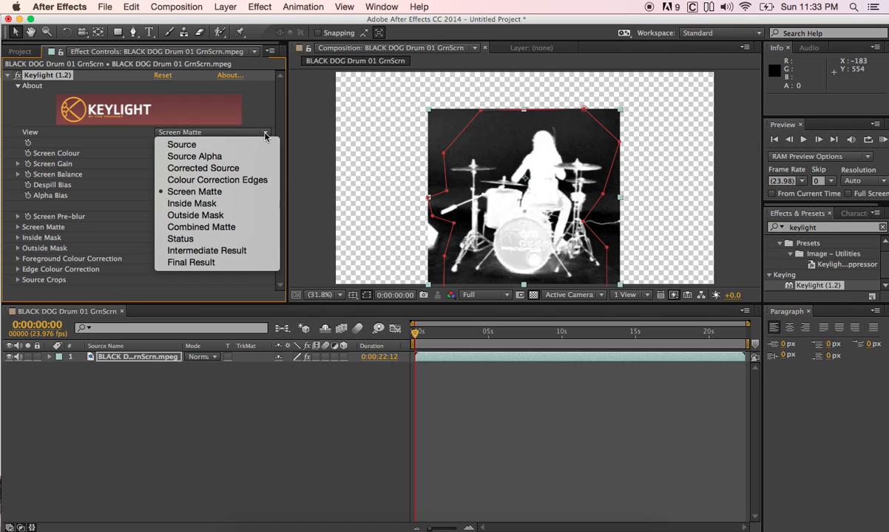
click(195, 192)
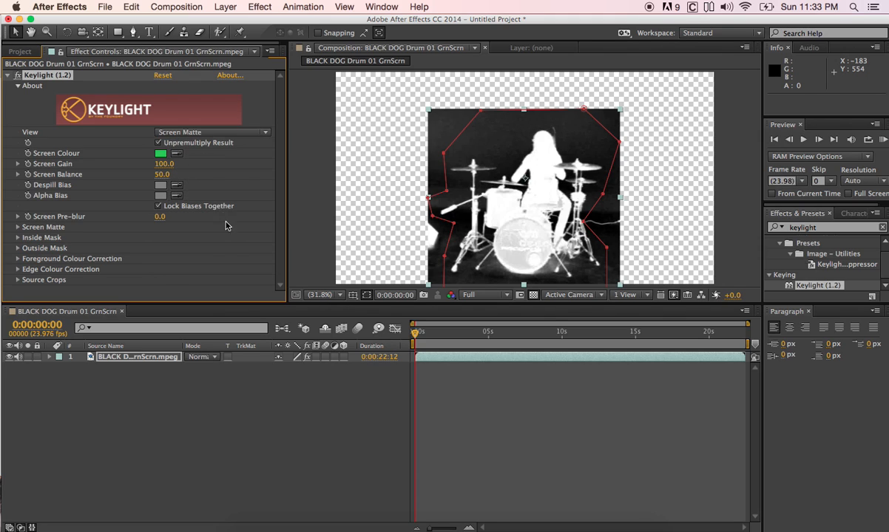
click(213, 131)
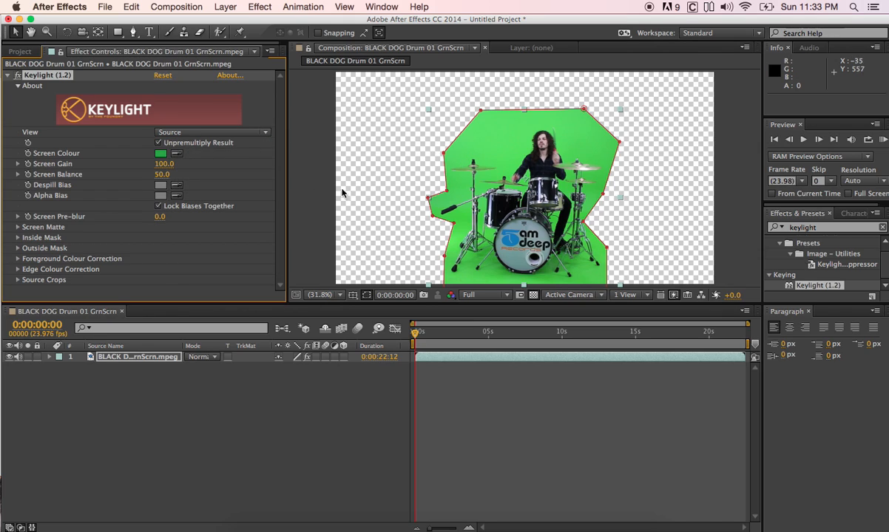
Set Keylight's View from Source back to Screen Matte.
click(212, 133)
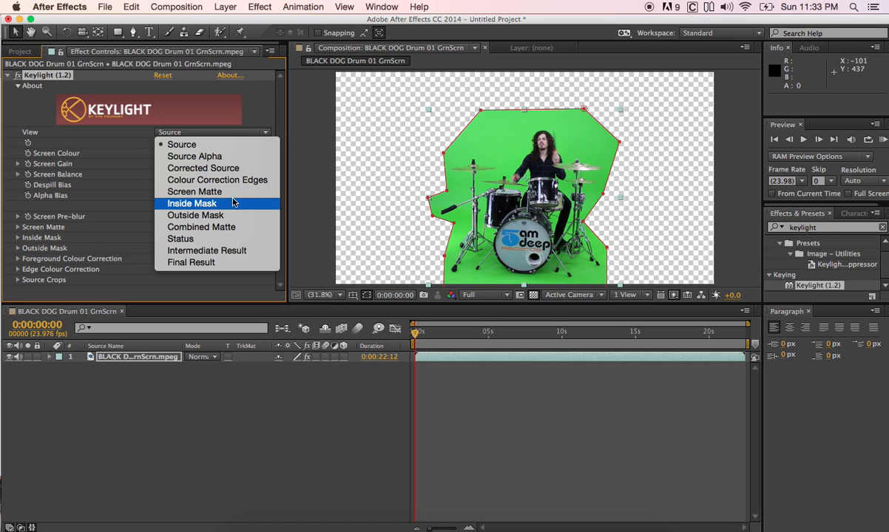
click(195, 192)
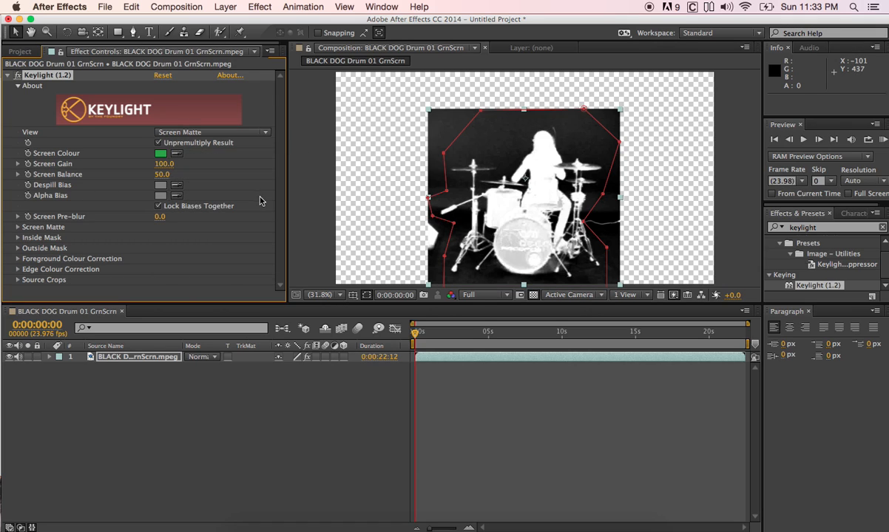
mouse_move(492, 133)
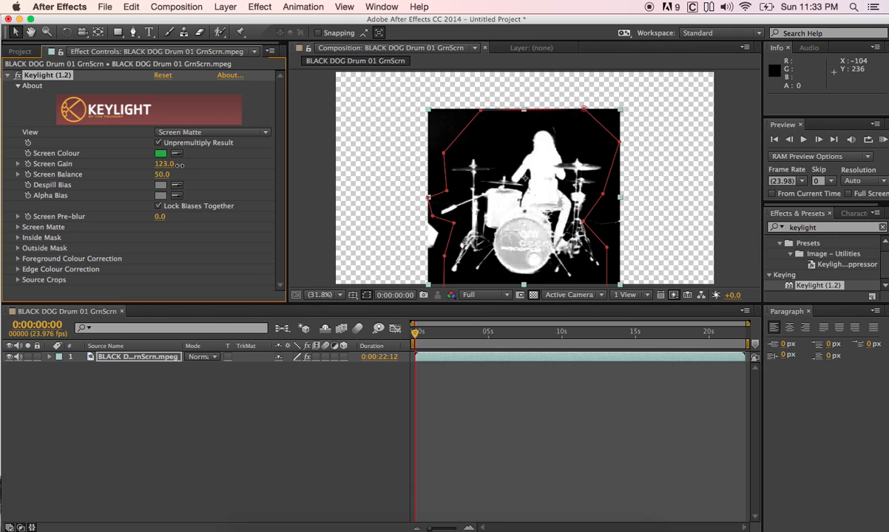
Scrub Keylight's Screen Gain up from 100 and settle it at 120.
drag(164, 163, 171, 163)
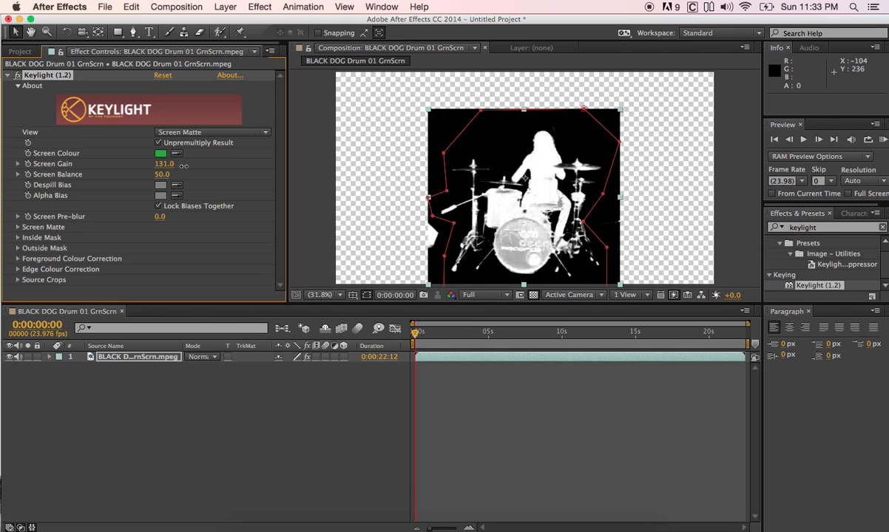
drag(163, 163, 154, 163)
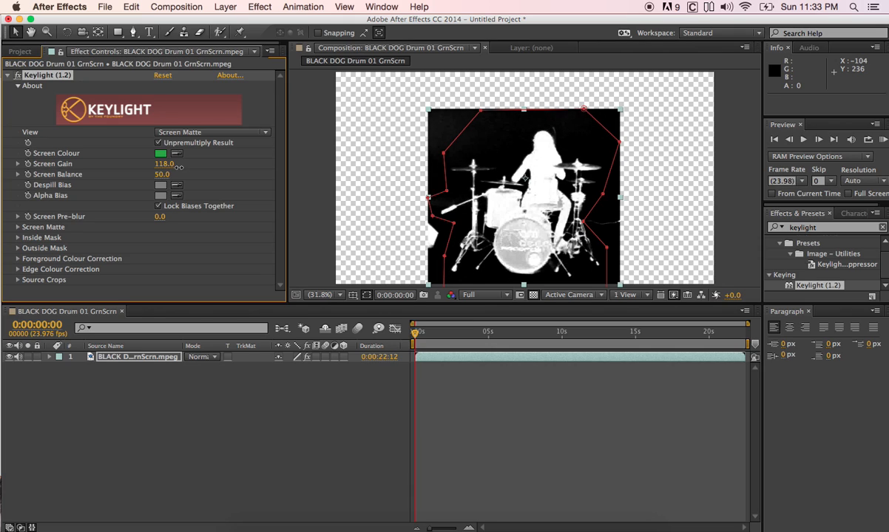
drag(165, 162, 170, 162)
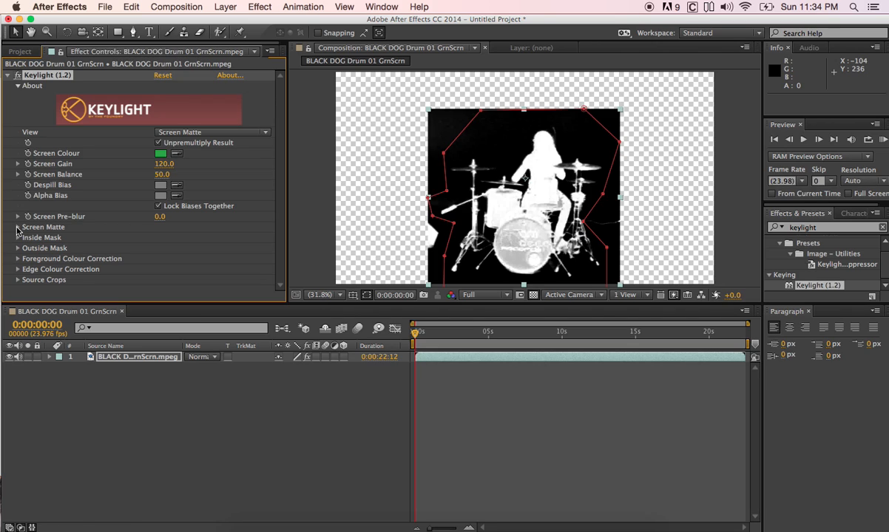
mouse_move(51, 231)
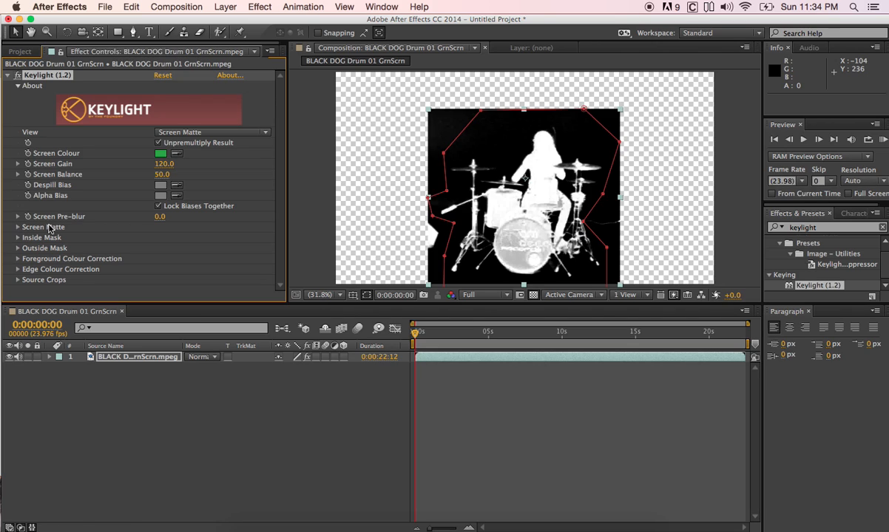
mouse_move(53, 231)
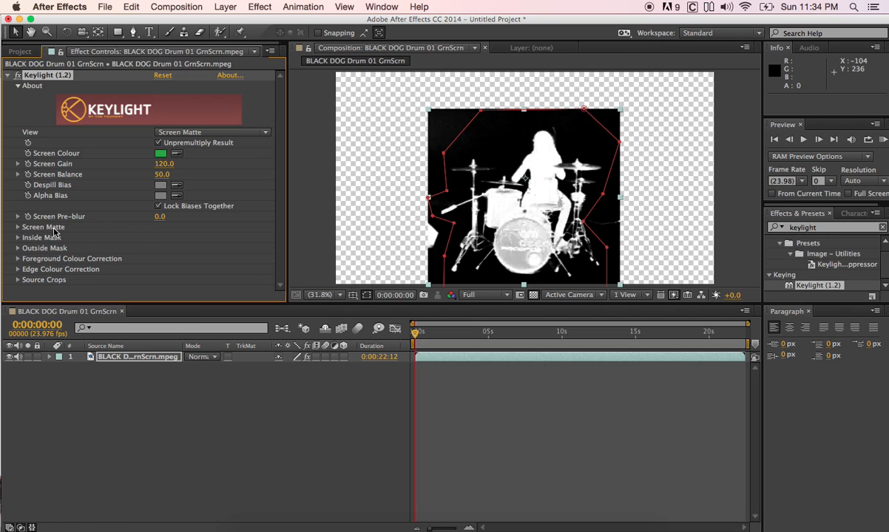
Expand Keylight's Screen Matte group and raise Clip Black to about 8.6.
click(17, 228)
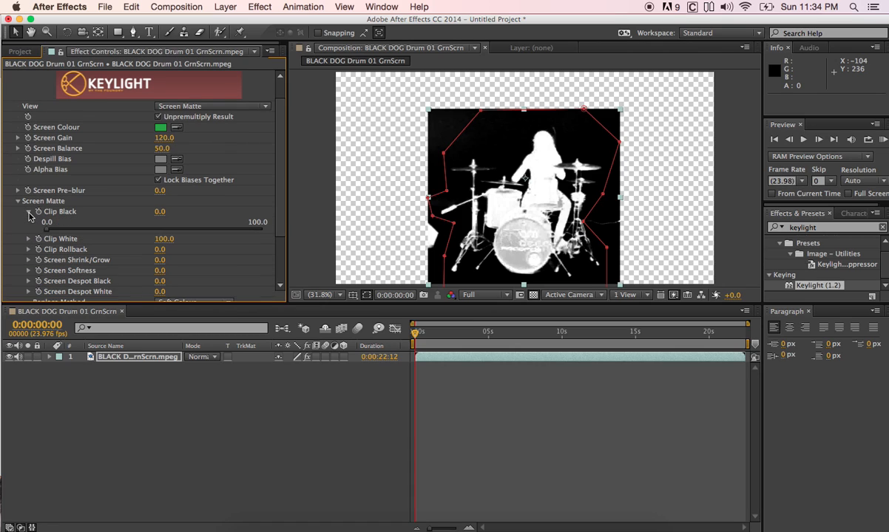
mouse_move(47, 235)
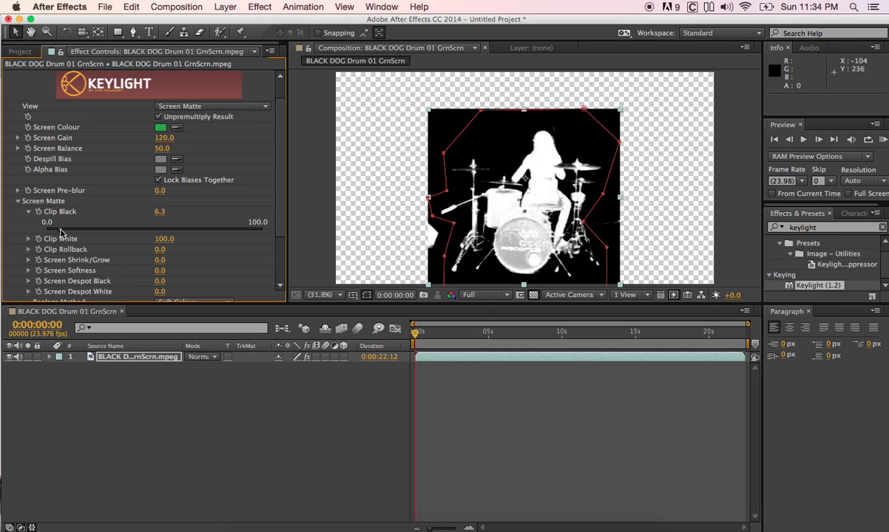
drag(160, 211, 163, 212)
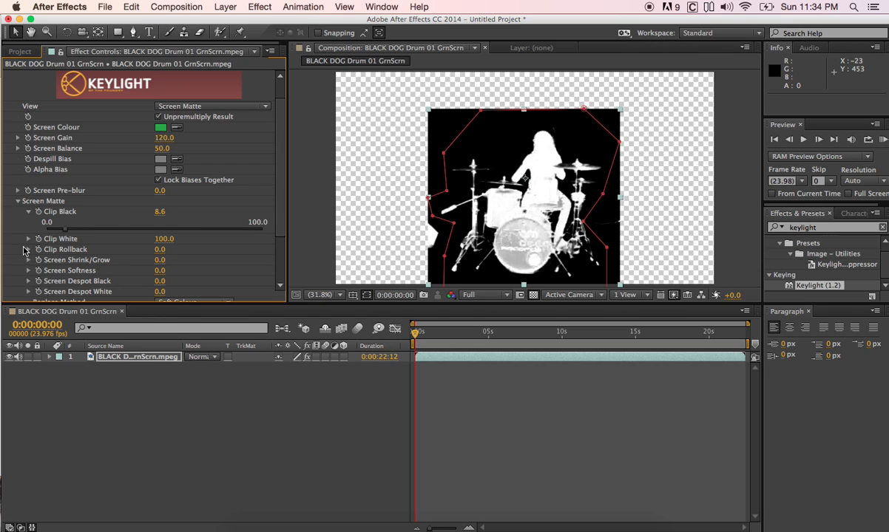
mouse_move(27, 246)
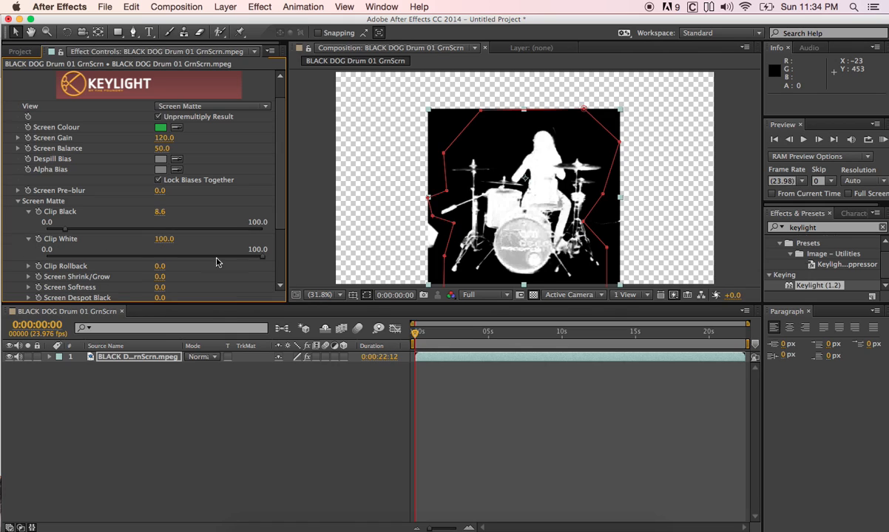
mouse_move(507, 231)
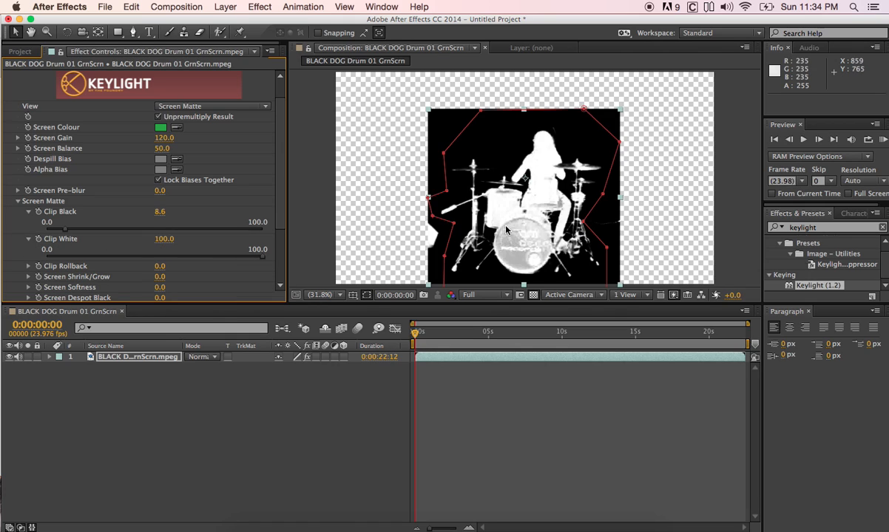
mouse_move(559, 237)
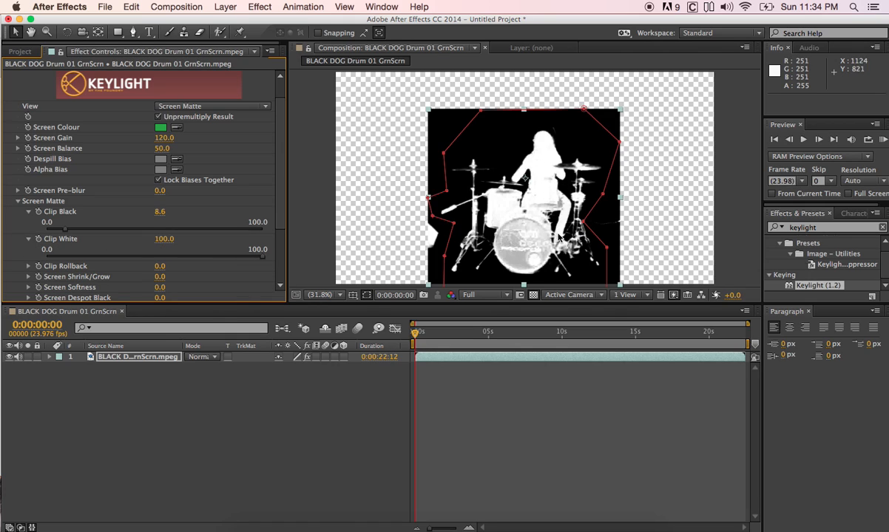
mouse_move(230, 257)
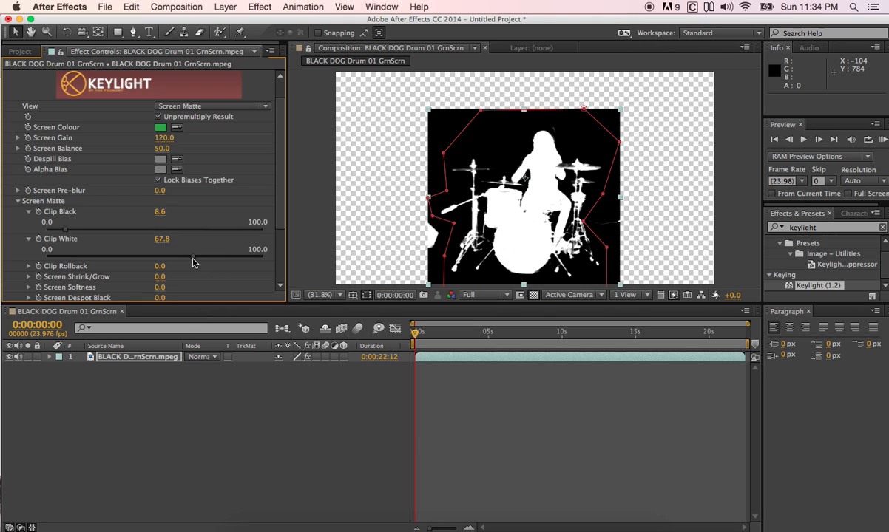
mouse_move(437, 227)
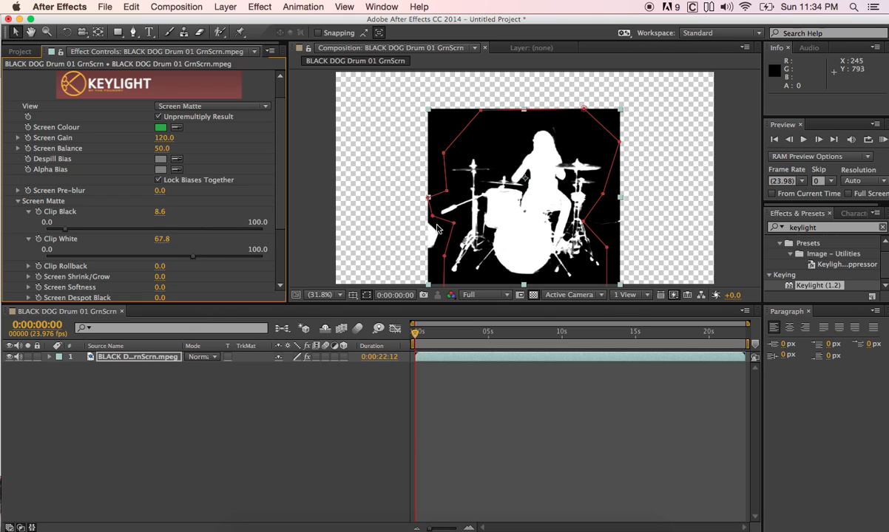
Set Screen Shrink/Grow to -1.0 and Screen Softness to 1.0 in the Screen Matte group.
scroll(down, 3)
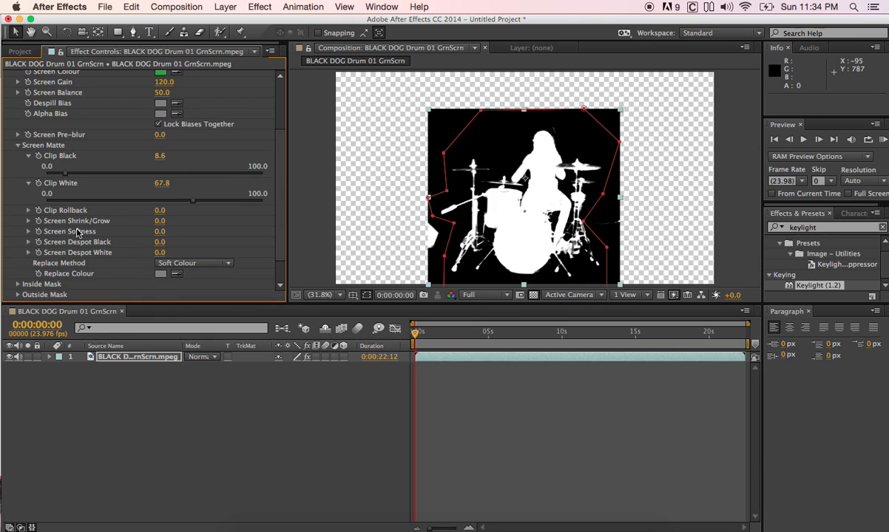
mouse_move(87, 231)
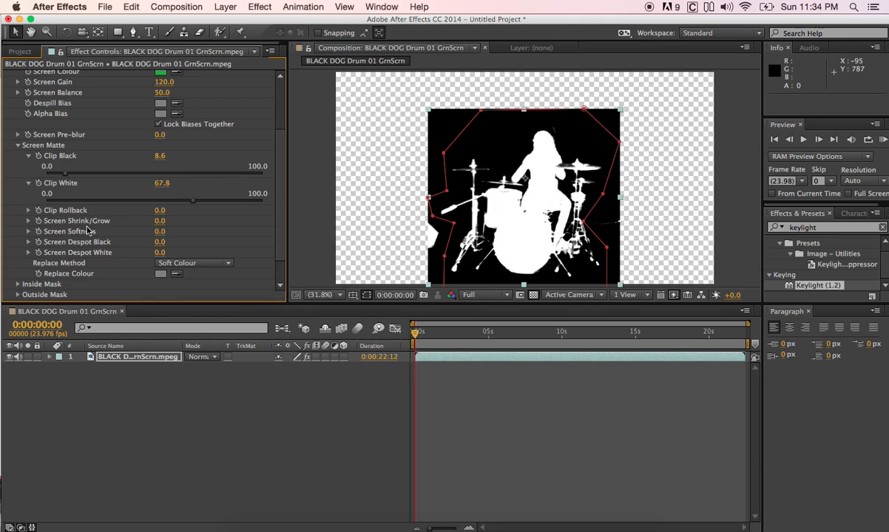
mouse_move(30, 225)
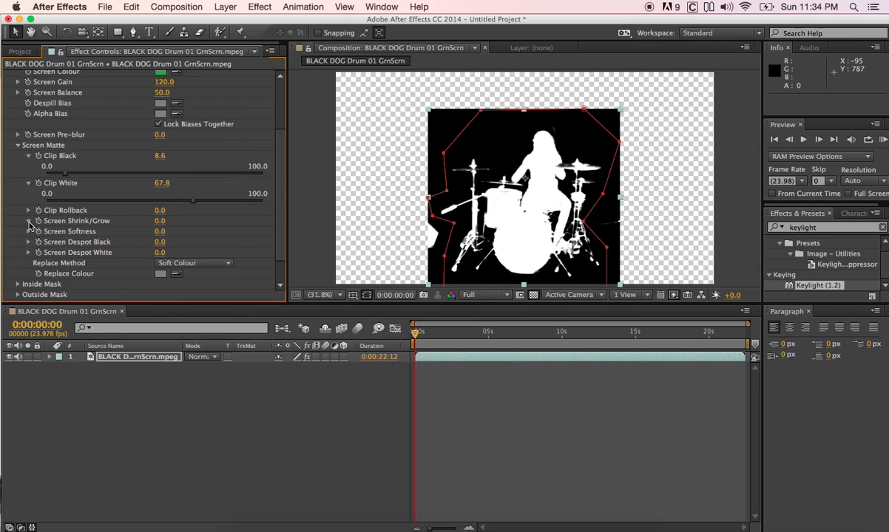
mouse_move(107, 231)
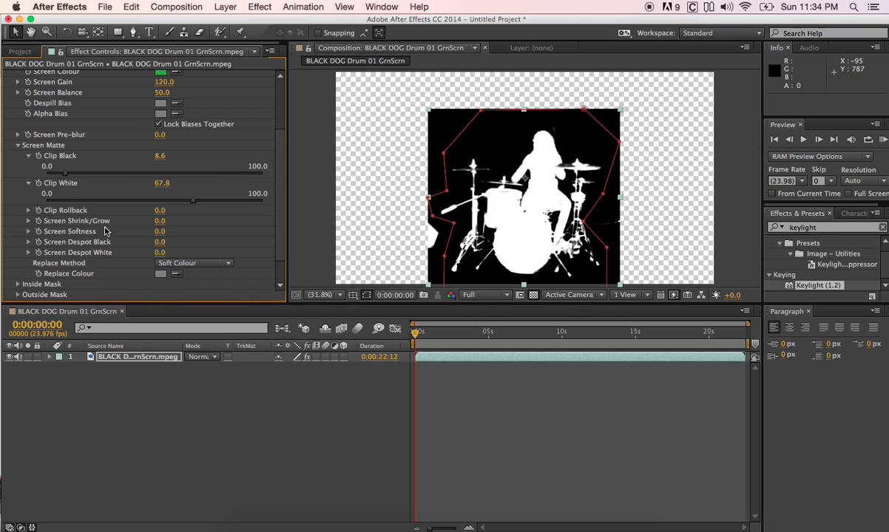
mouse_move(160, 224)
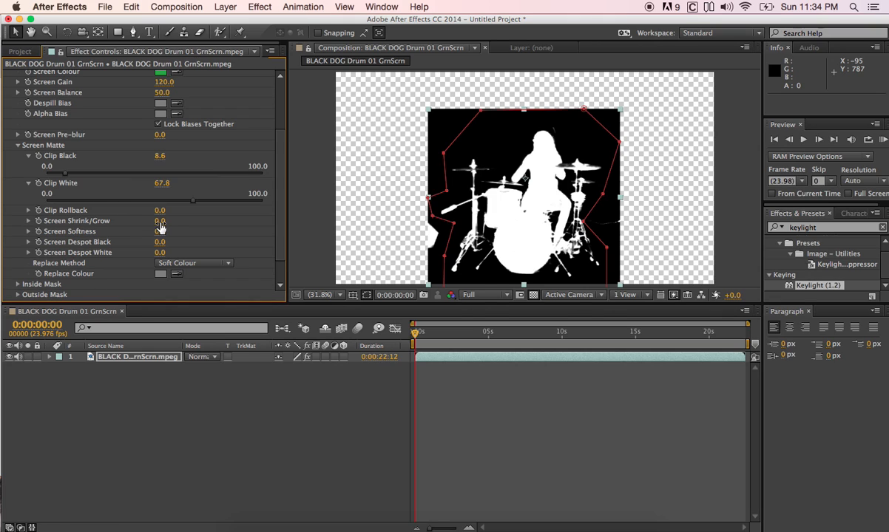
click(168, 222)
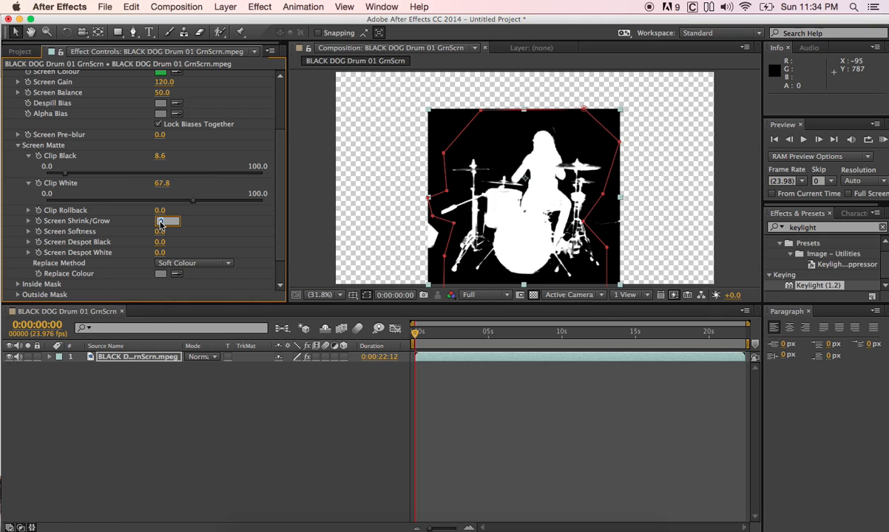
click(167, 220)
text(-1)
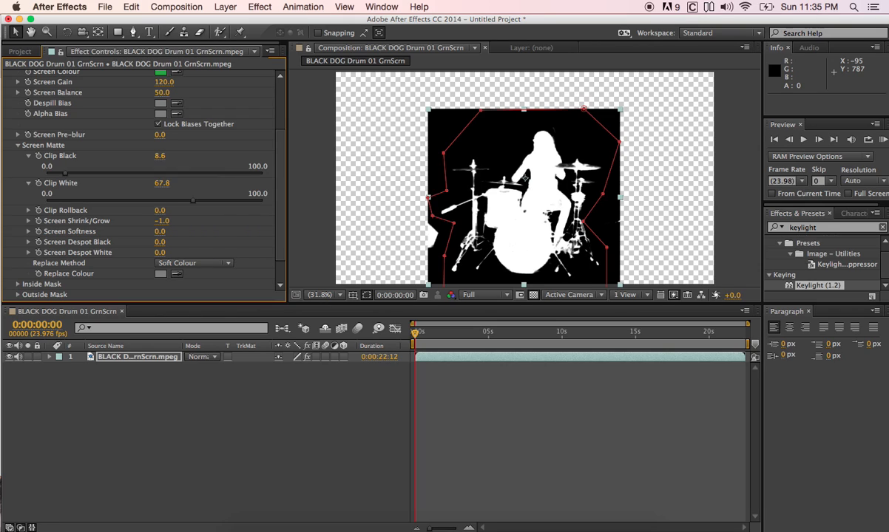
mouse_move(141, 237)
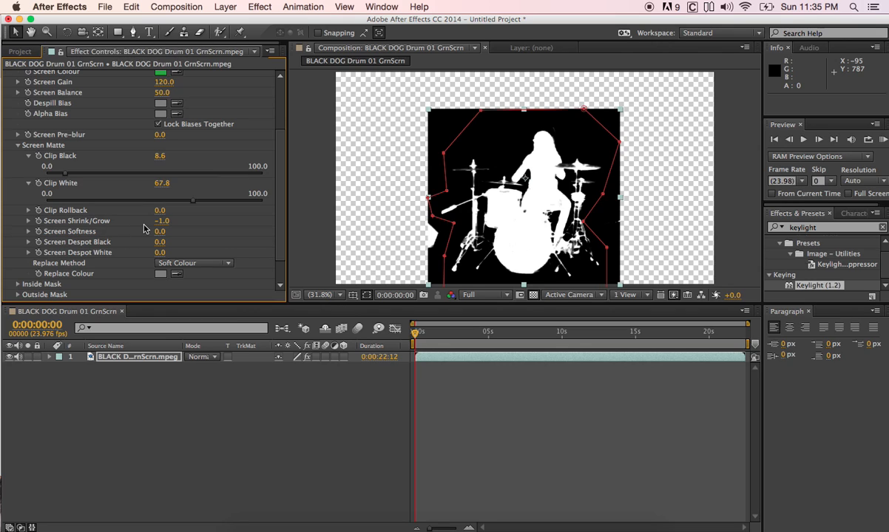
mouse_move(81, 241)
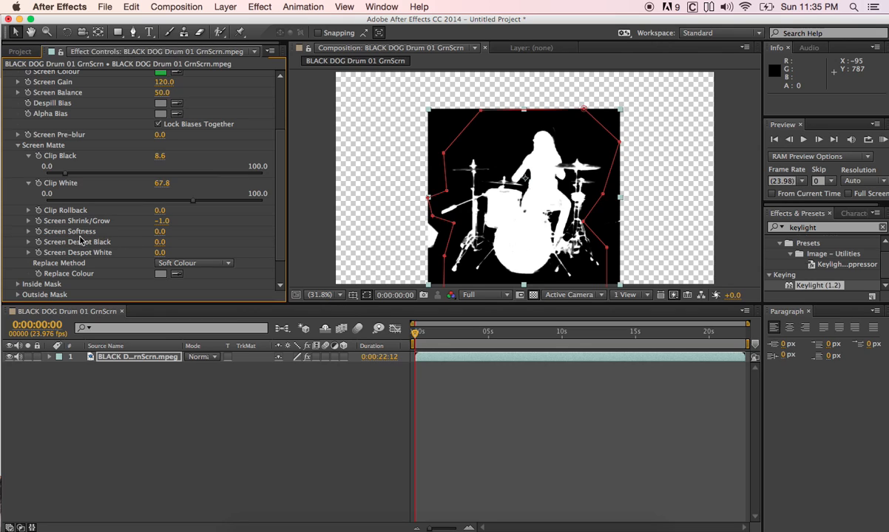
click(160, 231)
text(1)
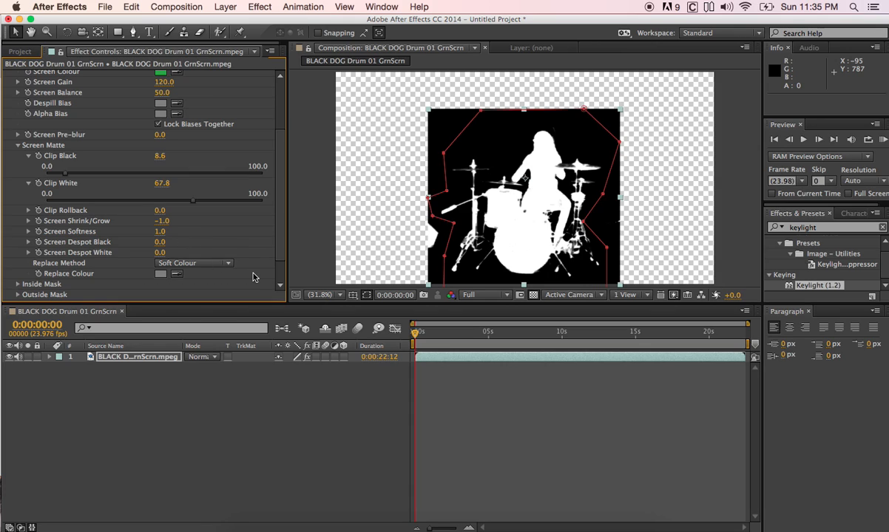
mouse_move(116, 235)
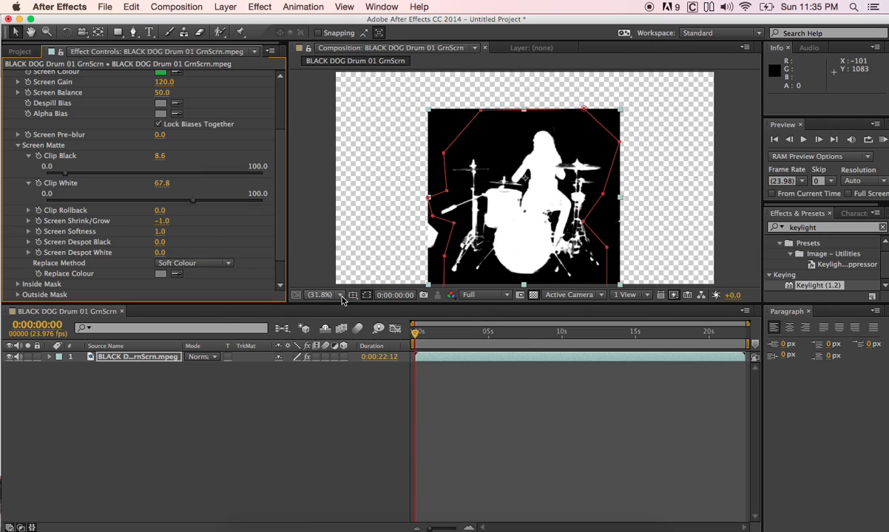
mouse_move(322, 246)
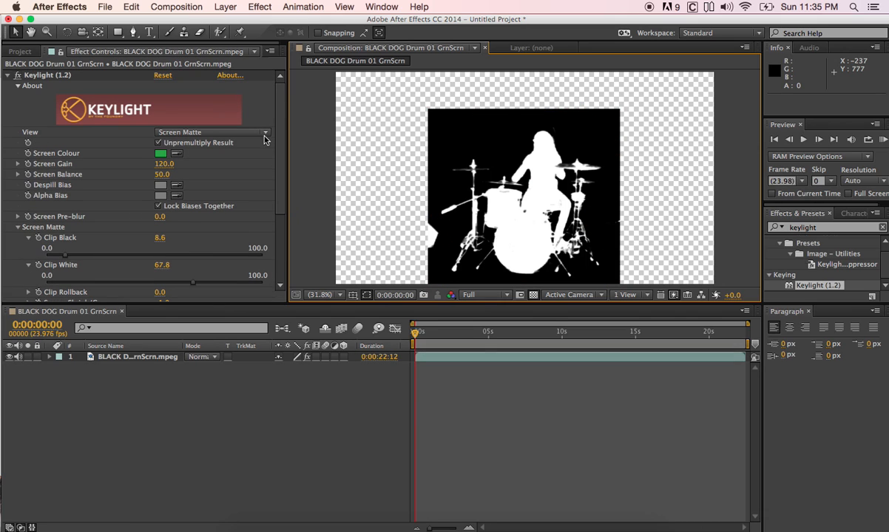
Set Keylight's View from Screen Matte to Final Result.
click(213, 132)
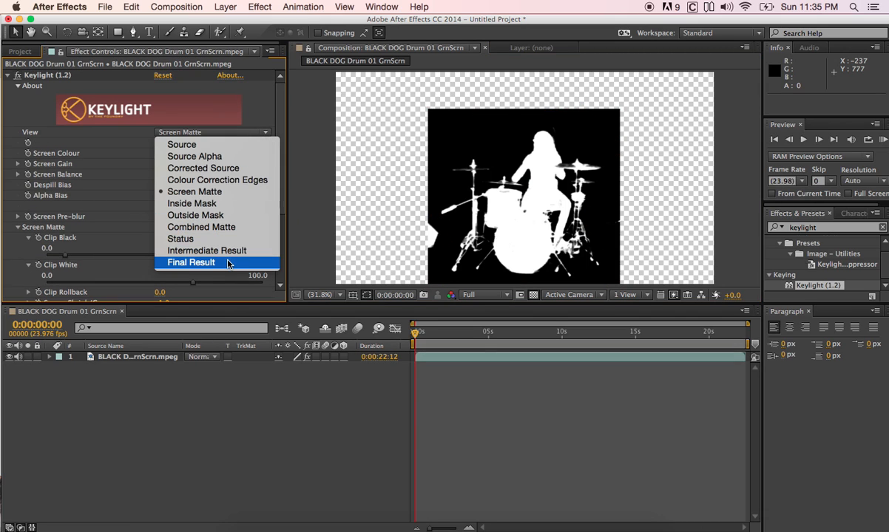
click(191, 263)
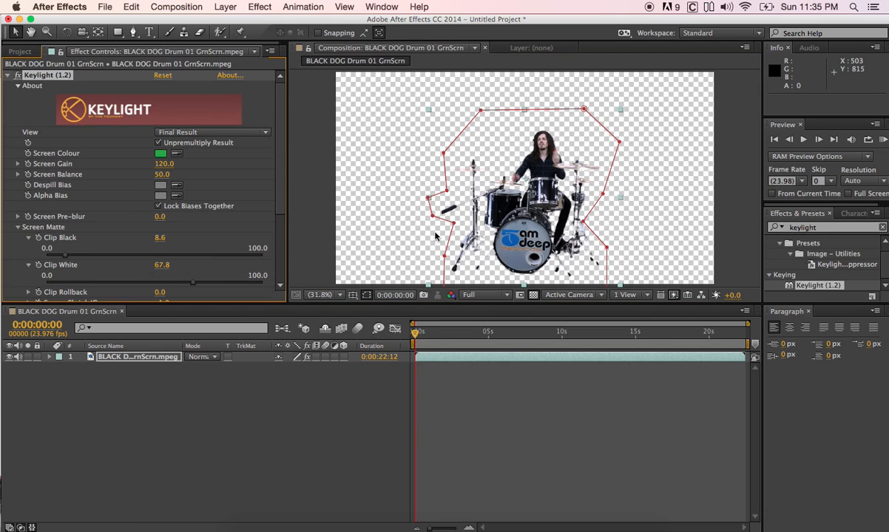
mouse_move(267, 206)
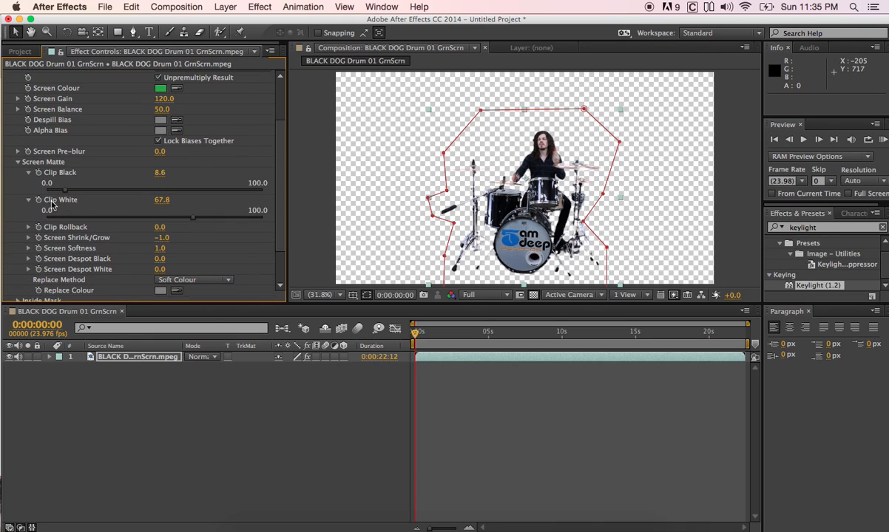
mouse_move(37, 240)
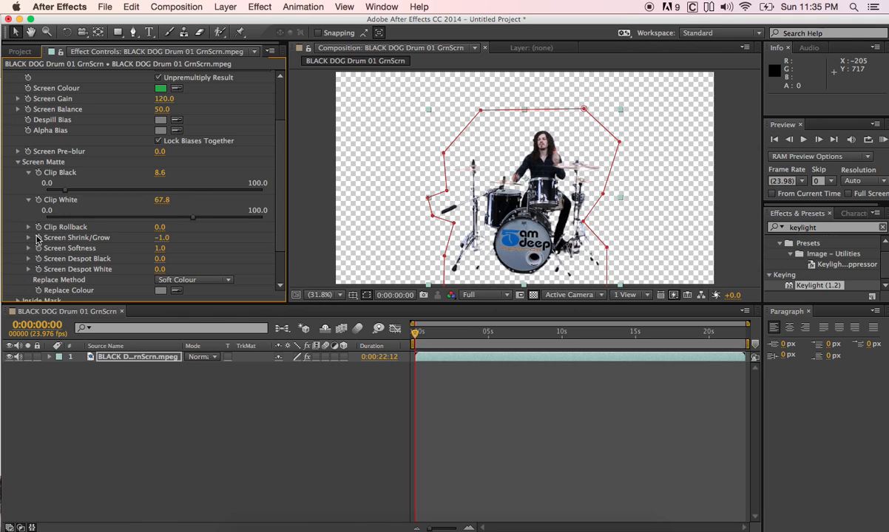
click(28, 237)
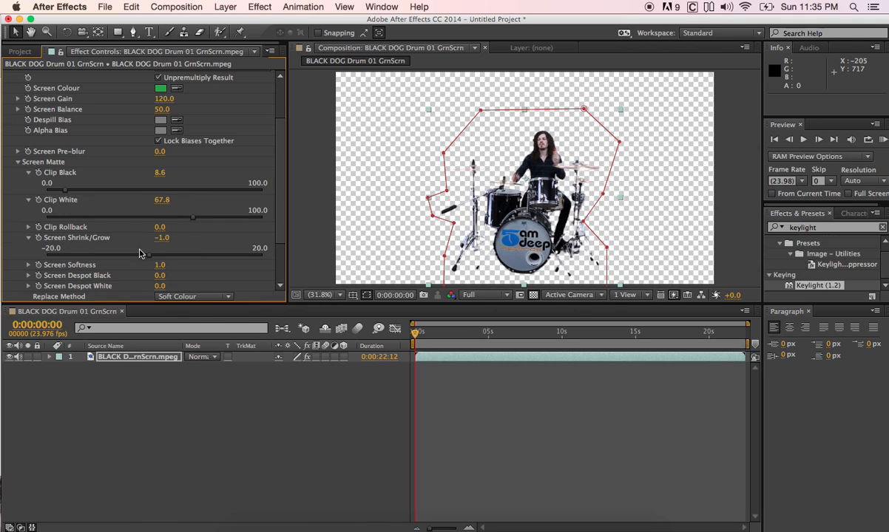
mouse_move(148, 260)
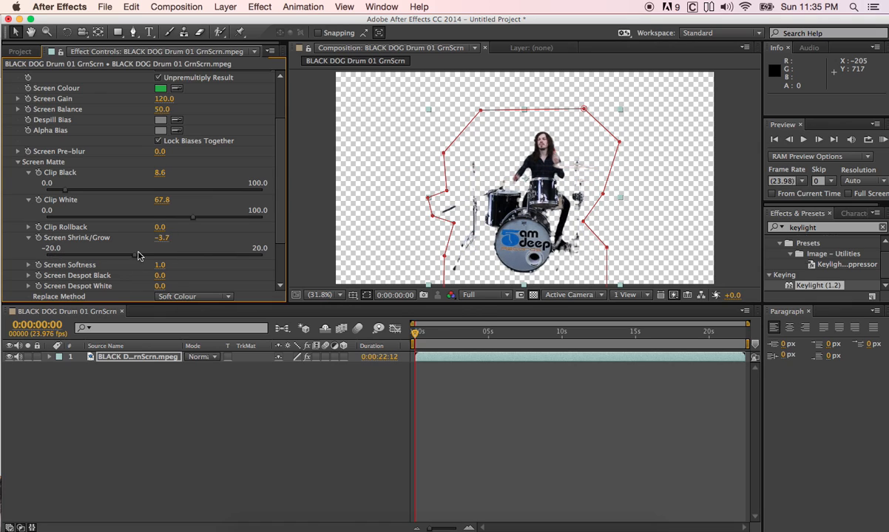
drag(161, 237, 168, 236)
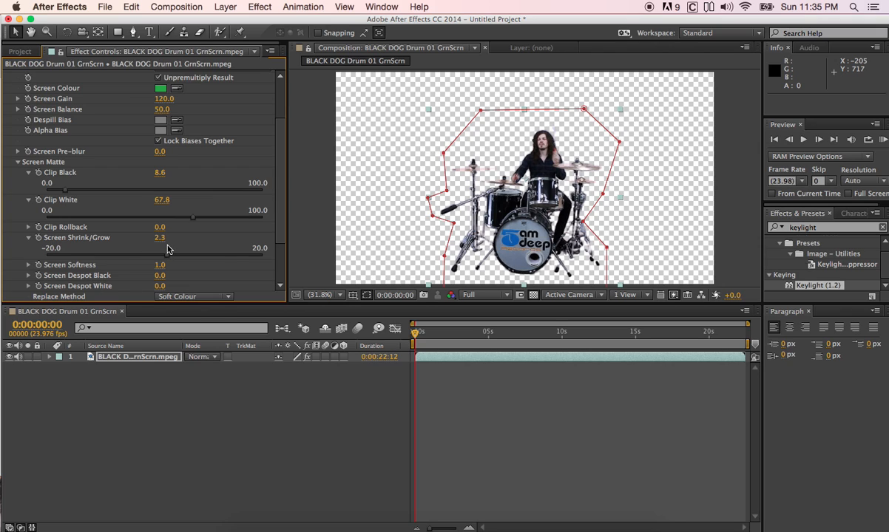
drag(160, 237, 281, 236)
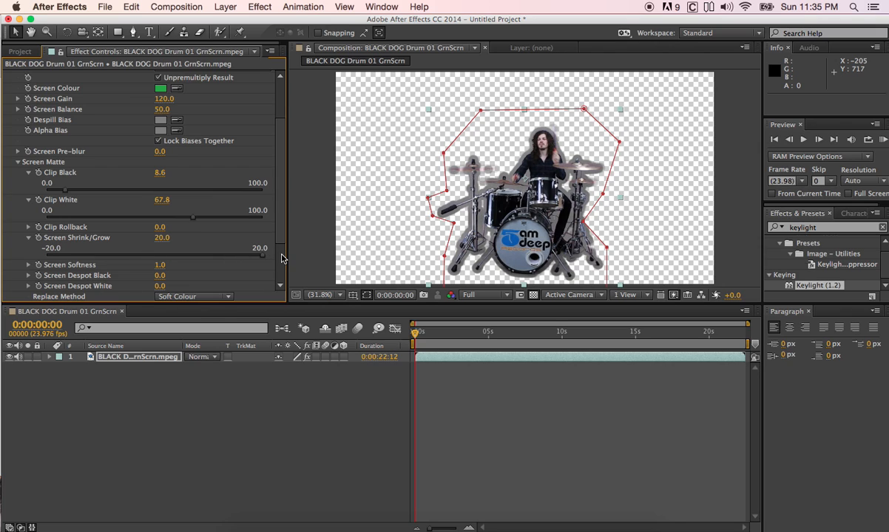
mouse_move(257, 259)
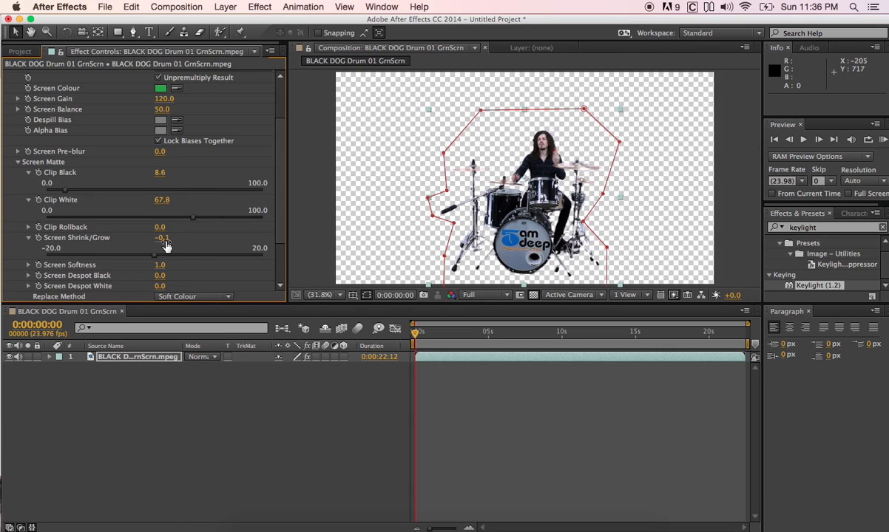
click(159, 237)
text(-1)
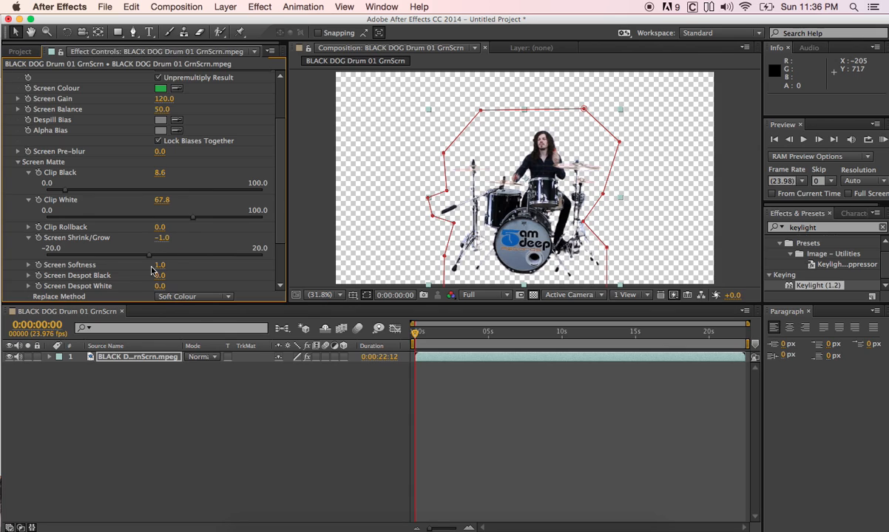
mouse_move(30, 269)
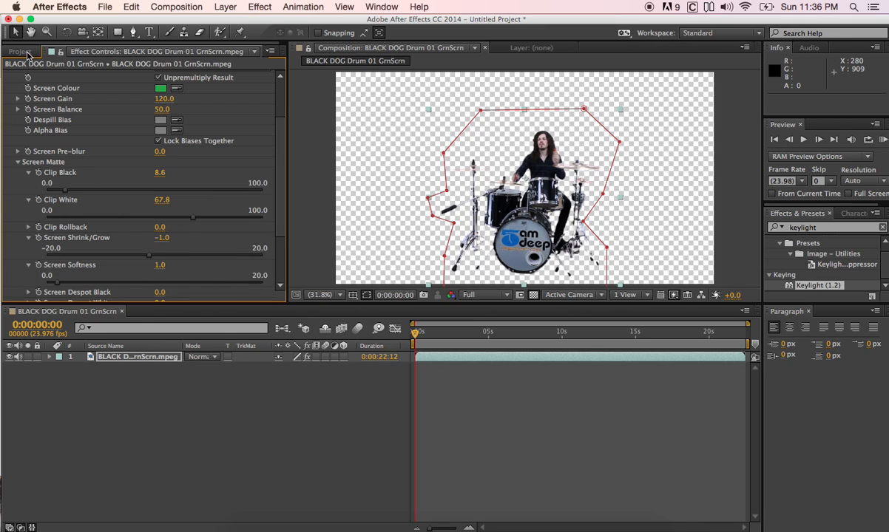
Add images.jpg from the Project panel as a top layer and reveal its Transform properties.
click(21, 50)
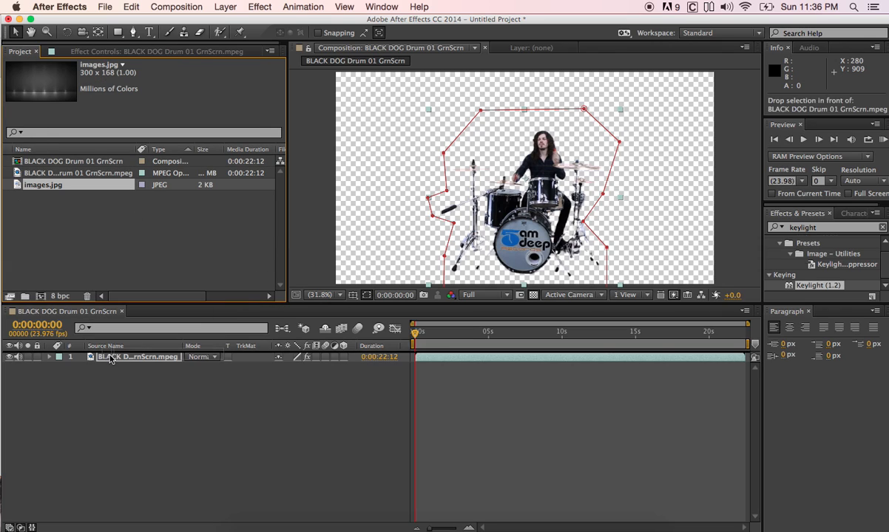
drag(43, 184, 525, 177)
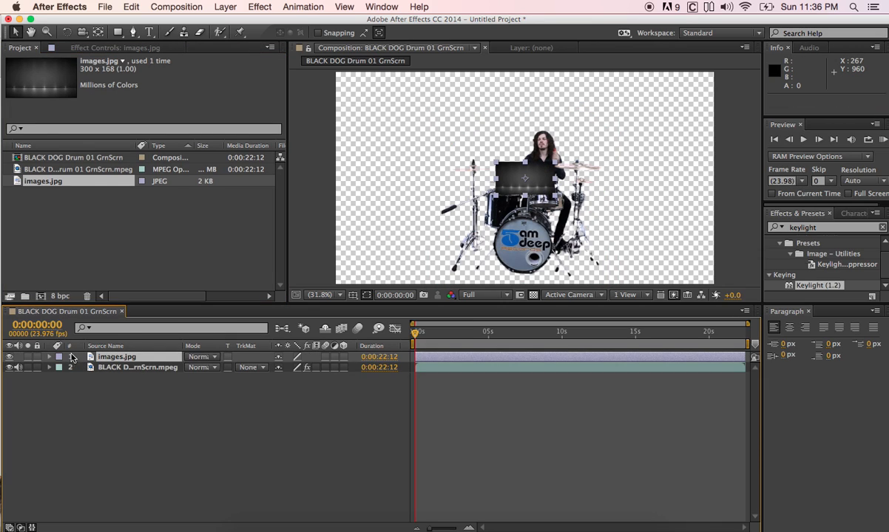
click(49, 356)
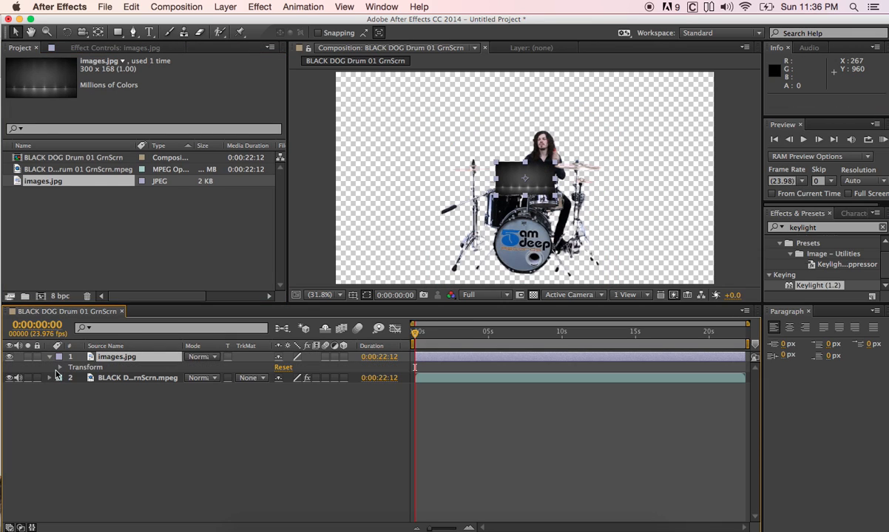
click(61, 367)
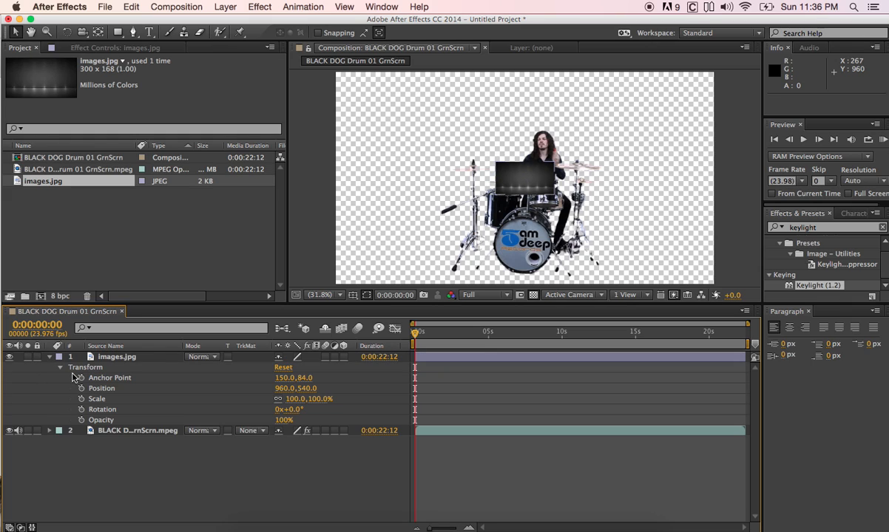
mouse_move(121, 399)
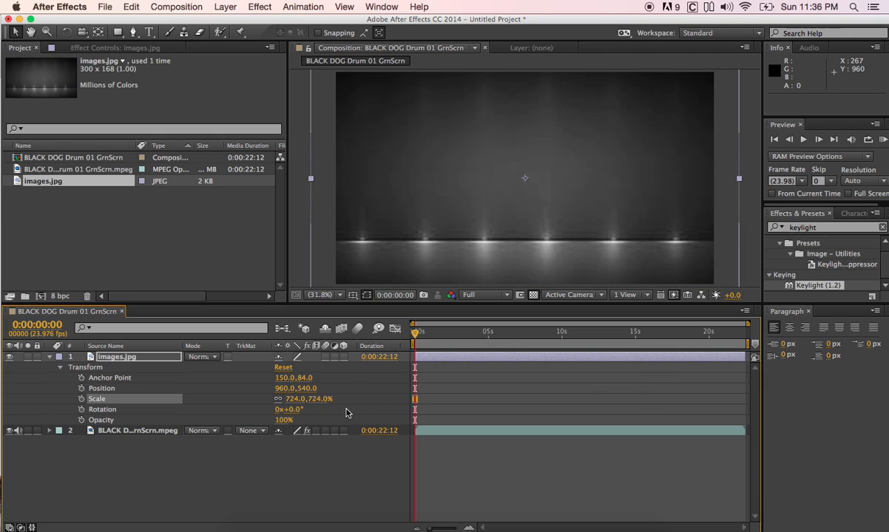
mouse_move(92, 357)
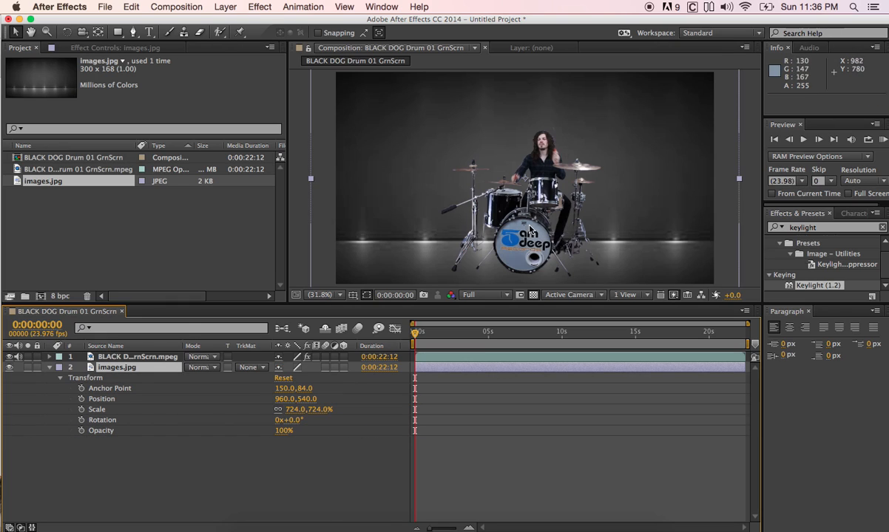
mouse_move(556, 187)
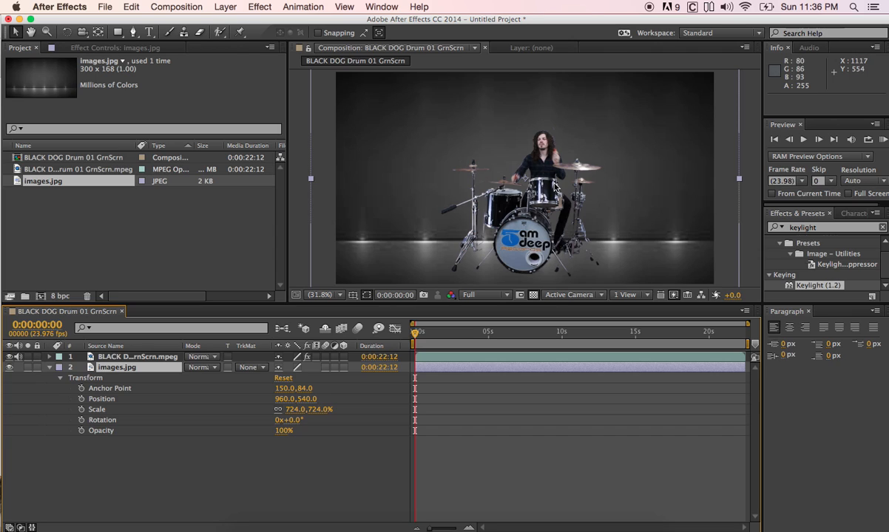
mouse_move(559, 231)
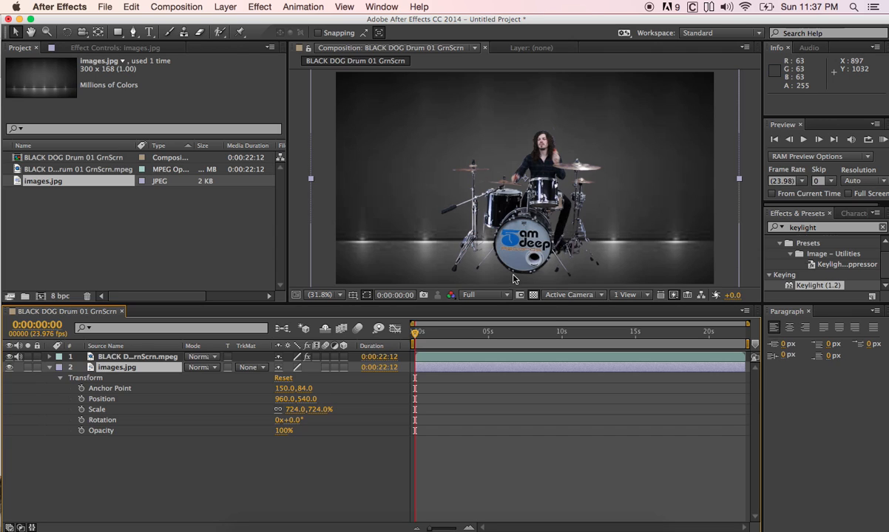
mouse_move(531, 174)
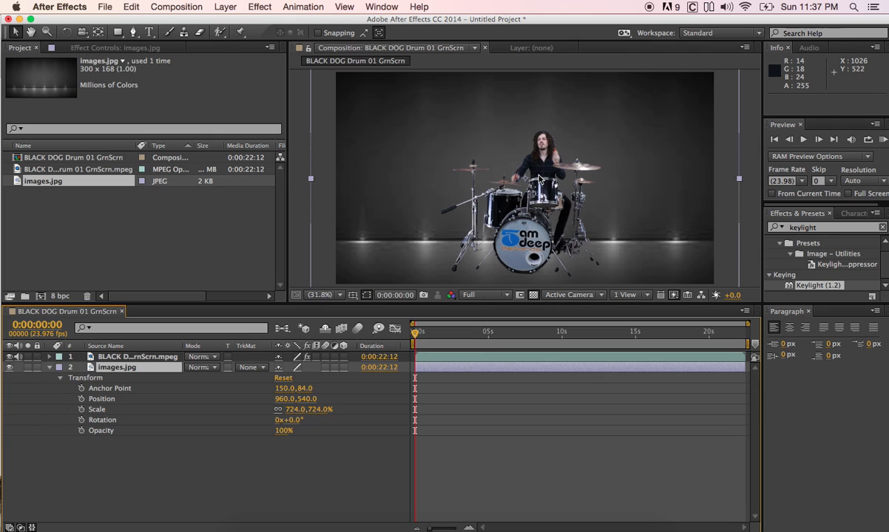
mouse_move(535, 183)
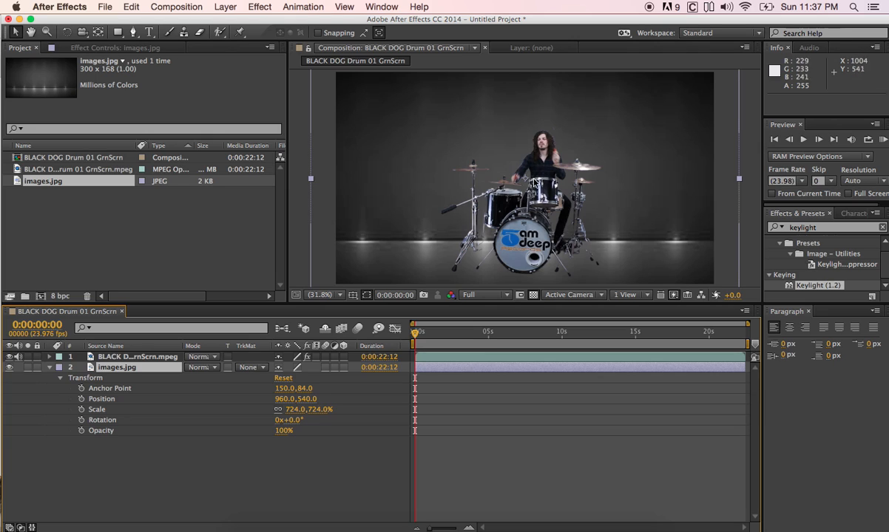
mouse_move(526, 181)
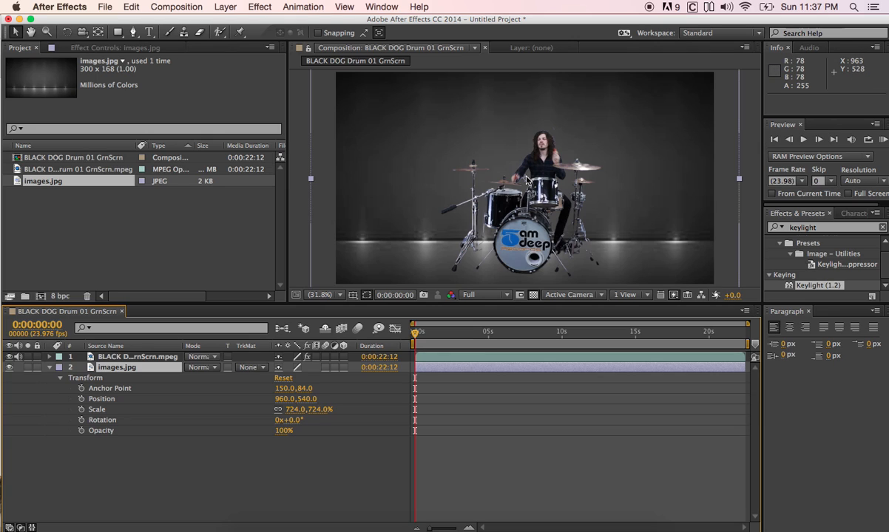
mouse_move(529, 173)
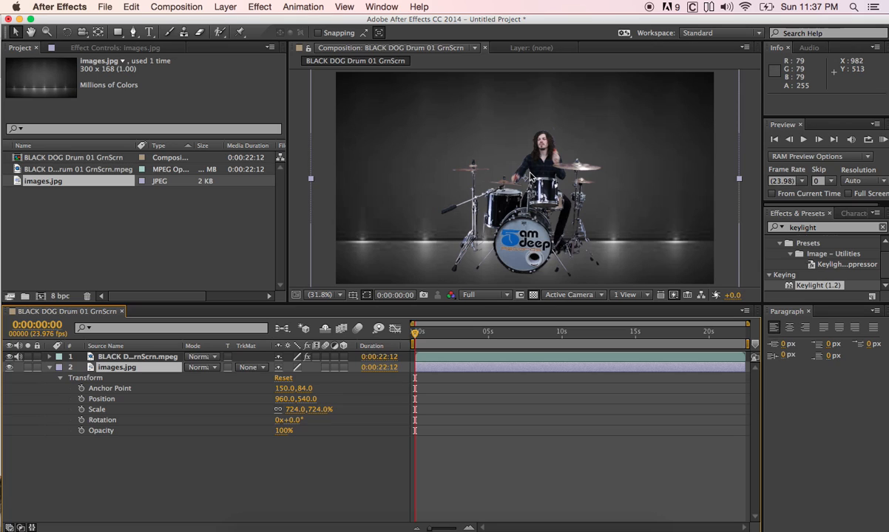
mouse_move(382, 222)
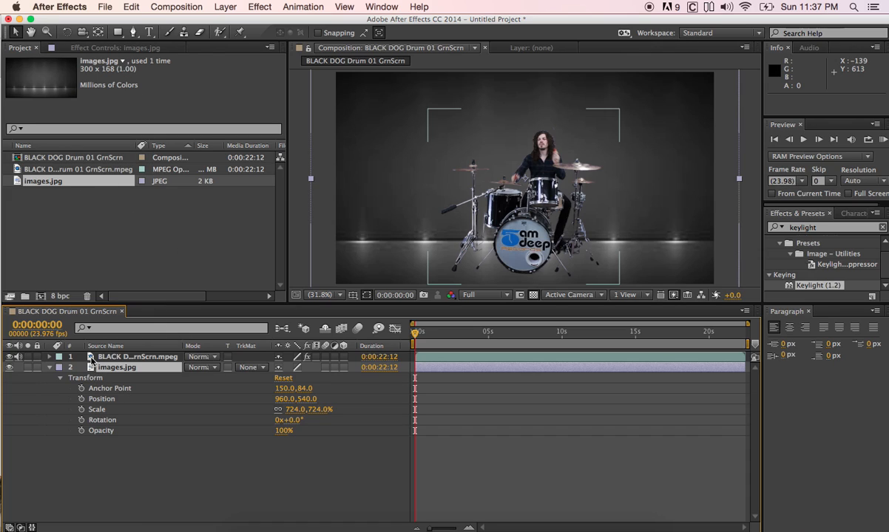
Turn the Keylight effect off on the drummer layer so the green backdrop shows again.
click(136, 356)
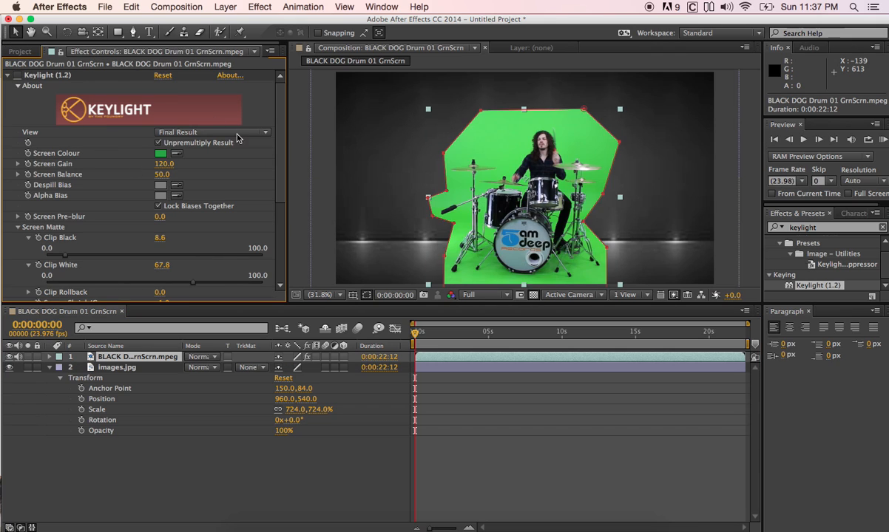
mouse_move(121, 373)
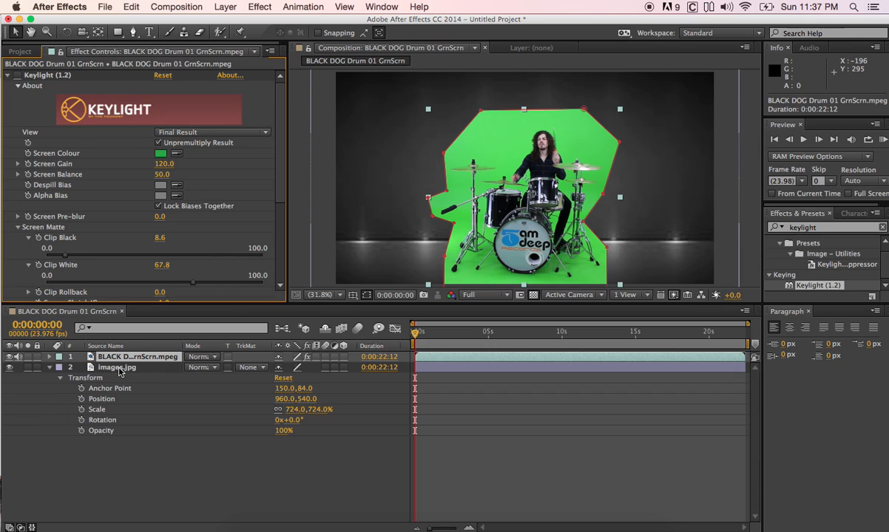
mouse_move(476, 254)
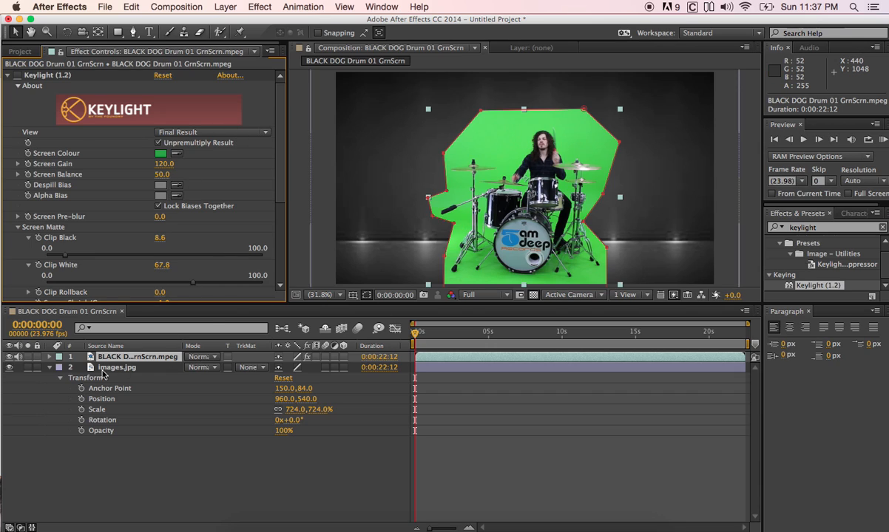
Delete Mask 1 from the drummer layer, revealing the full green-screen studio frame.
click(50, 356)
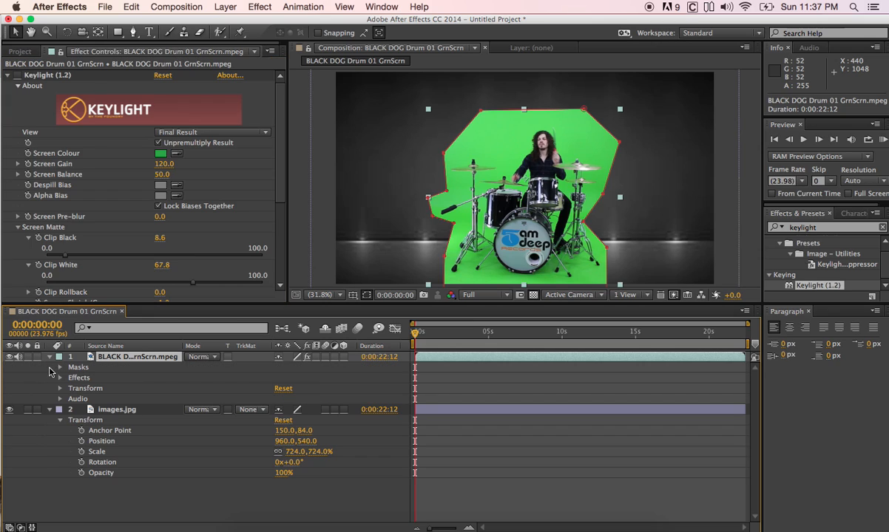
mouse_move(52, 378)
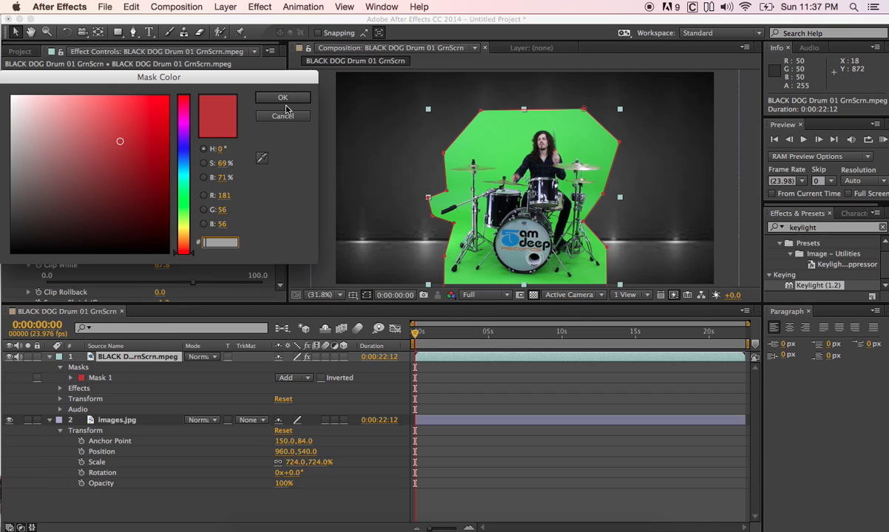
click(282, 98)
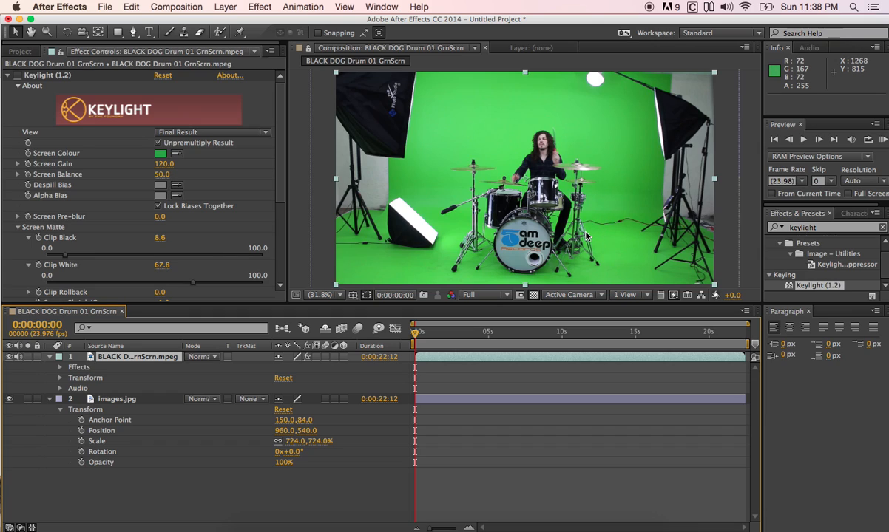
mouse_move(610, 124)
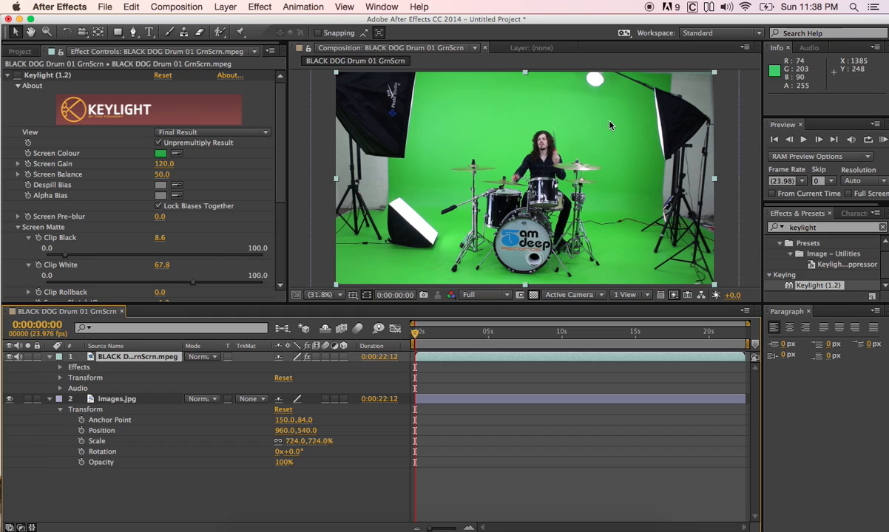
mouse_move(563, 164)
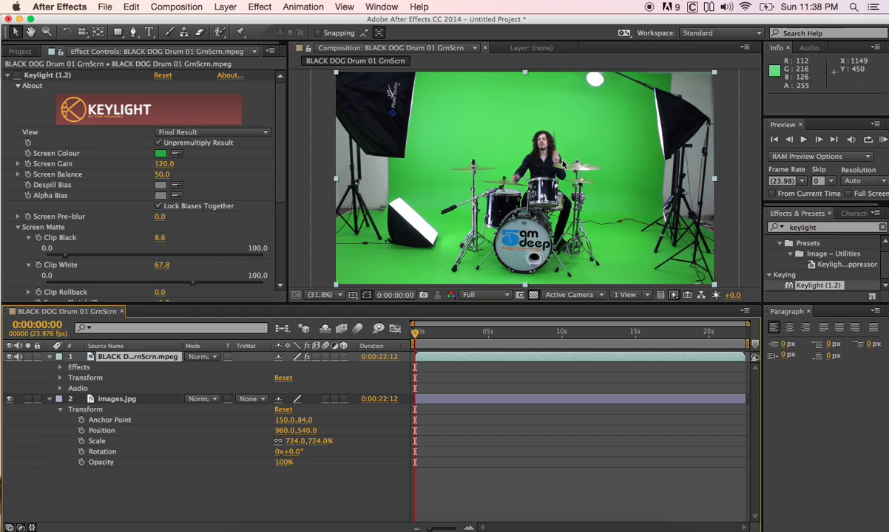
mouse_move(584, 133)
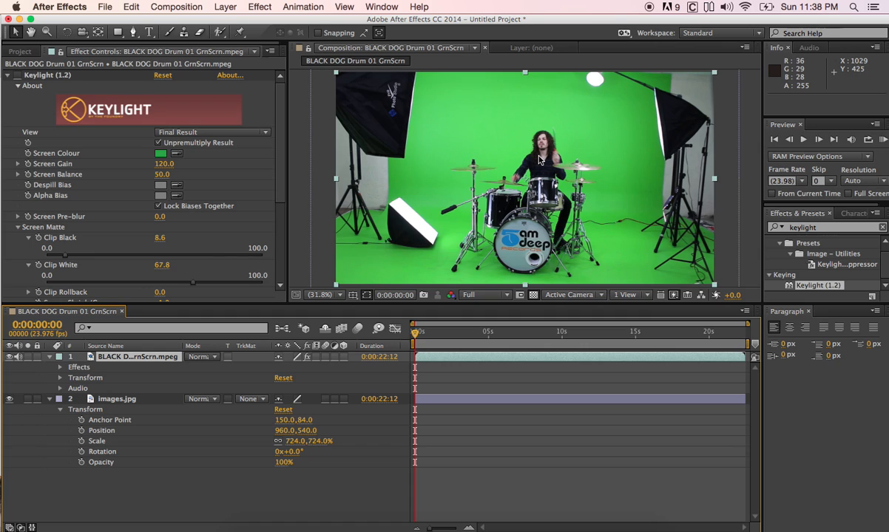
mouse_move(514, 182)
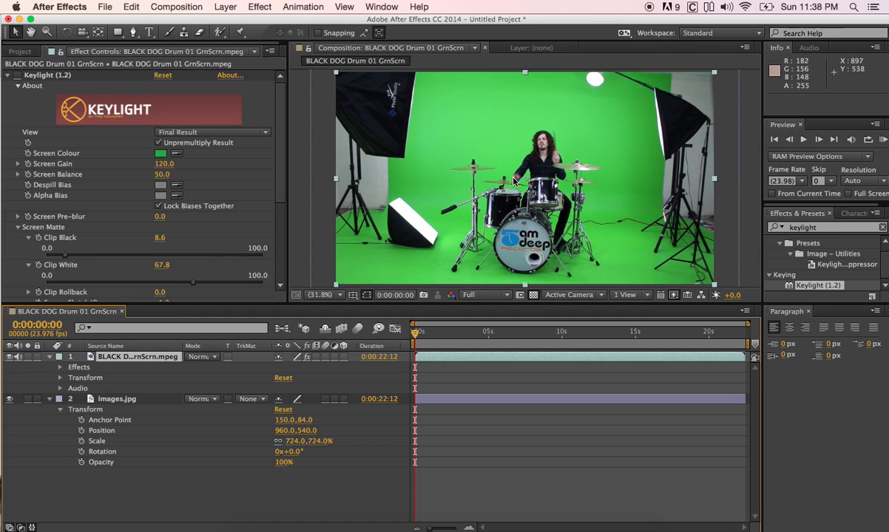
mouse_move(436, 239)
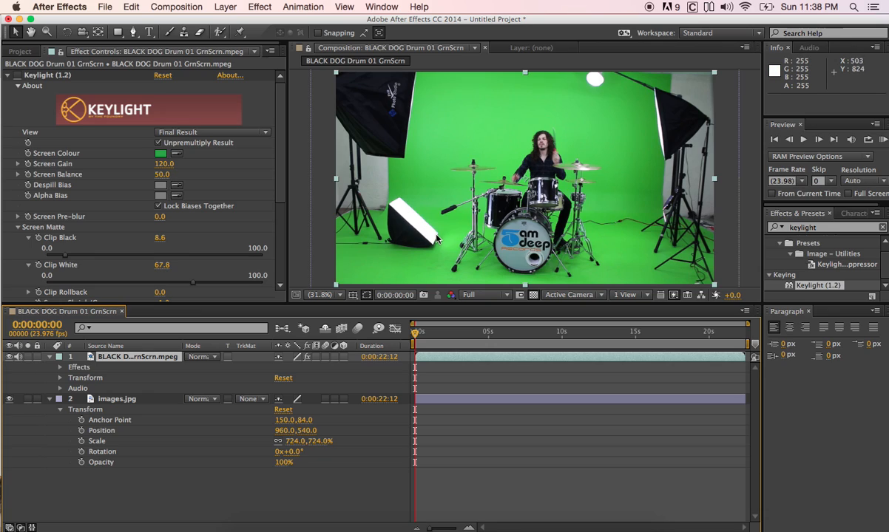
mouse_move(426, 195)
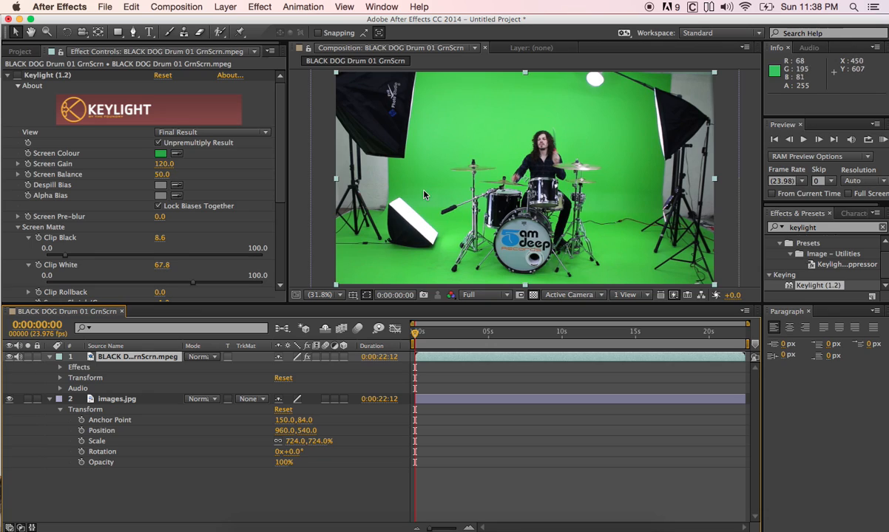
mouse_move(514, 160)
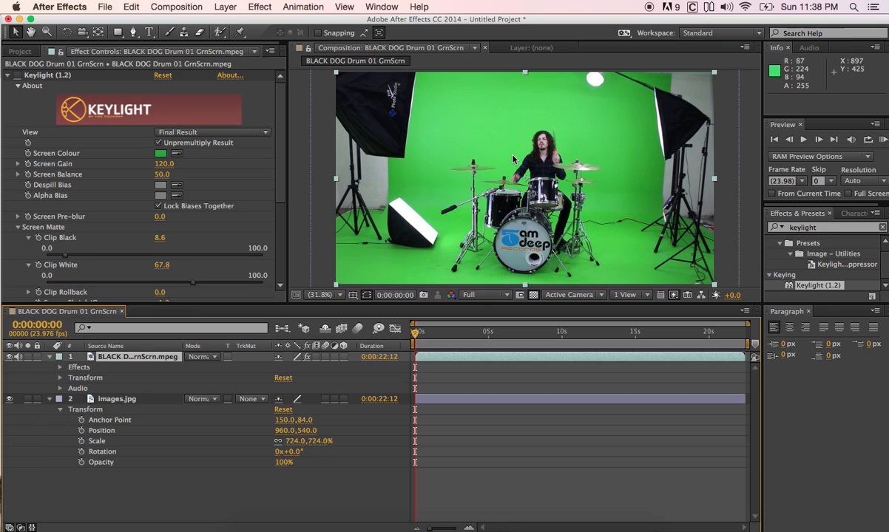
mouse_move(483, 245)
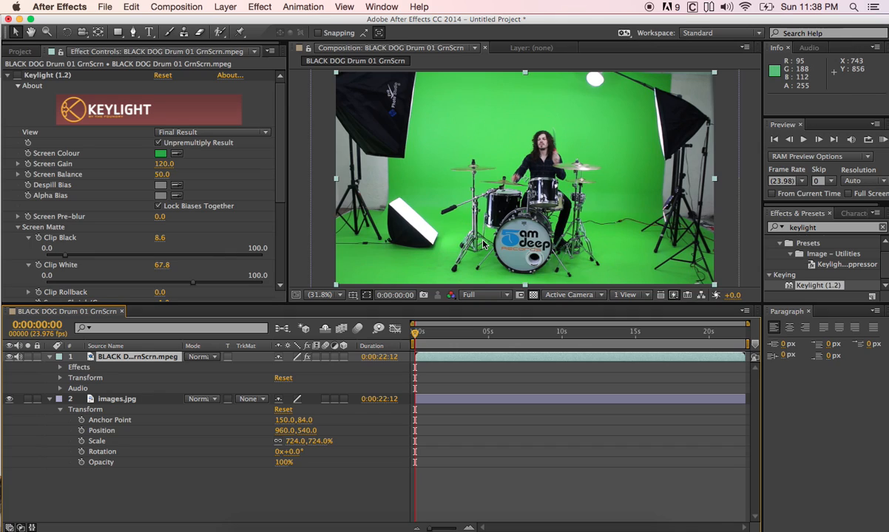
mouse_move(555, 204)
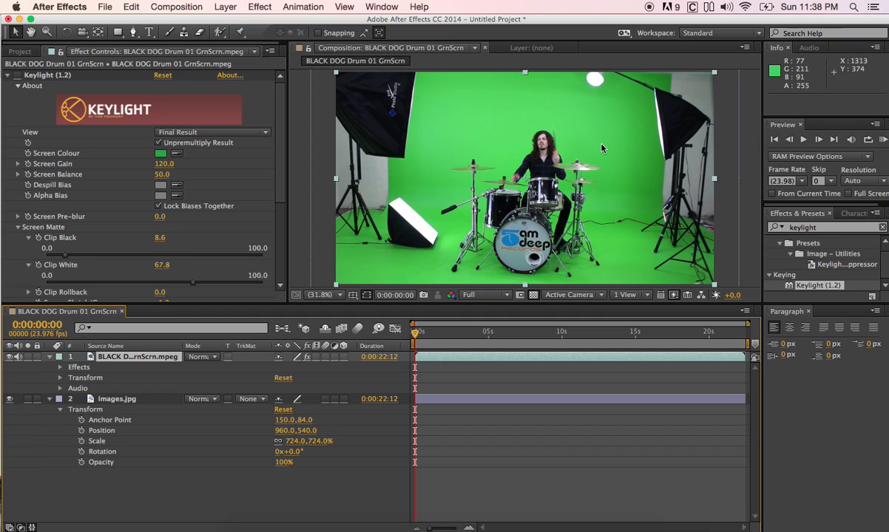
mouse_move(449, 186)
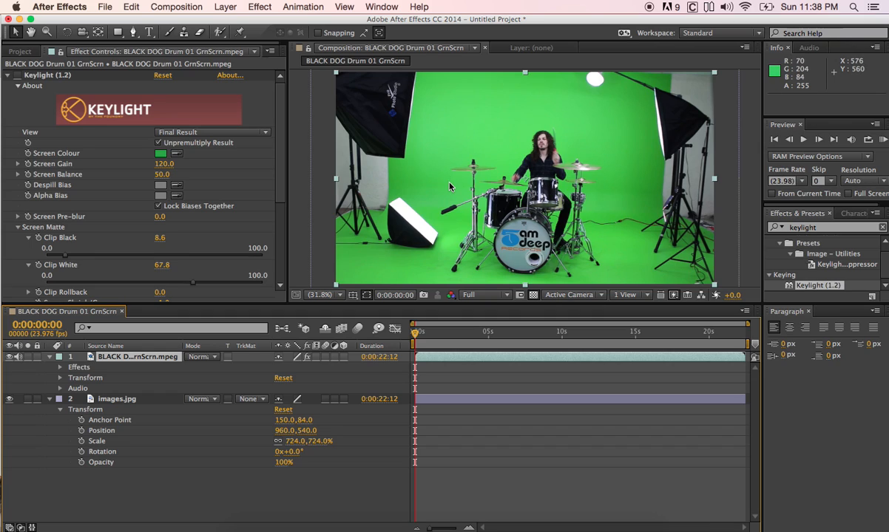
mouse_move(613, 195)
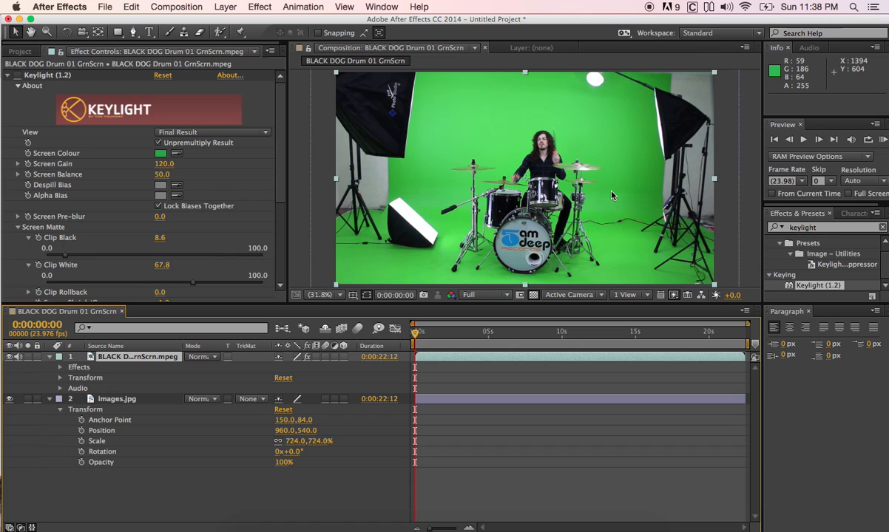
mouse_move(536, 217)
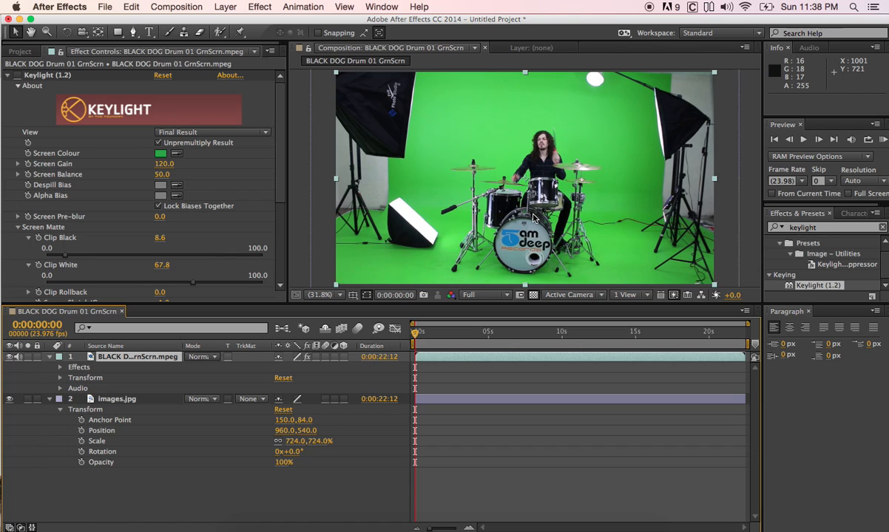
mouse_move(509, 152)
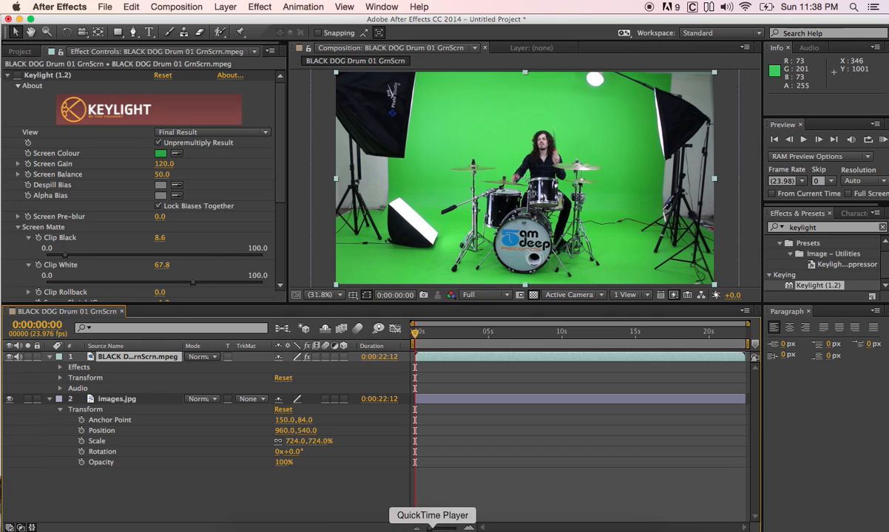
mouse_move(737, 5)
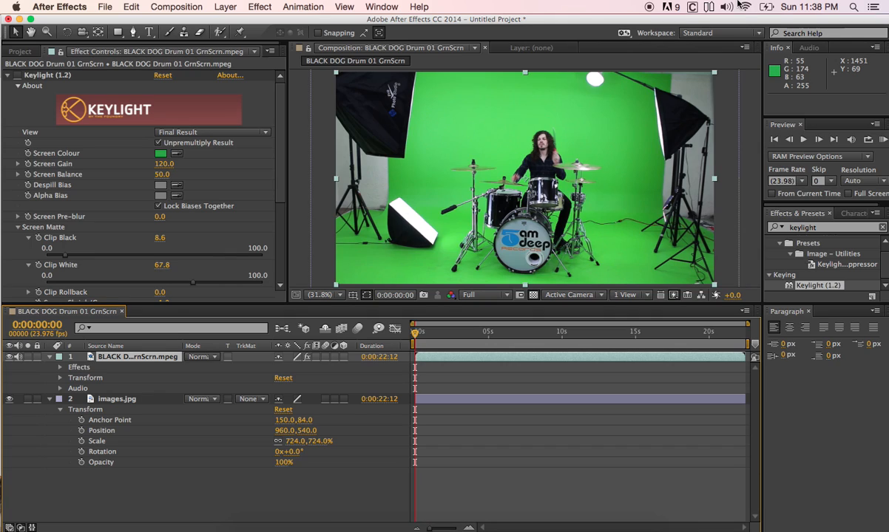